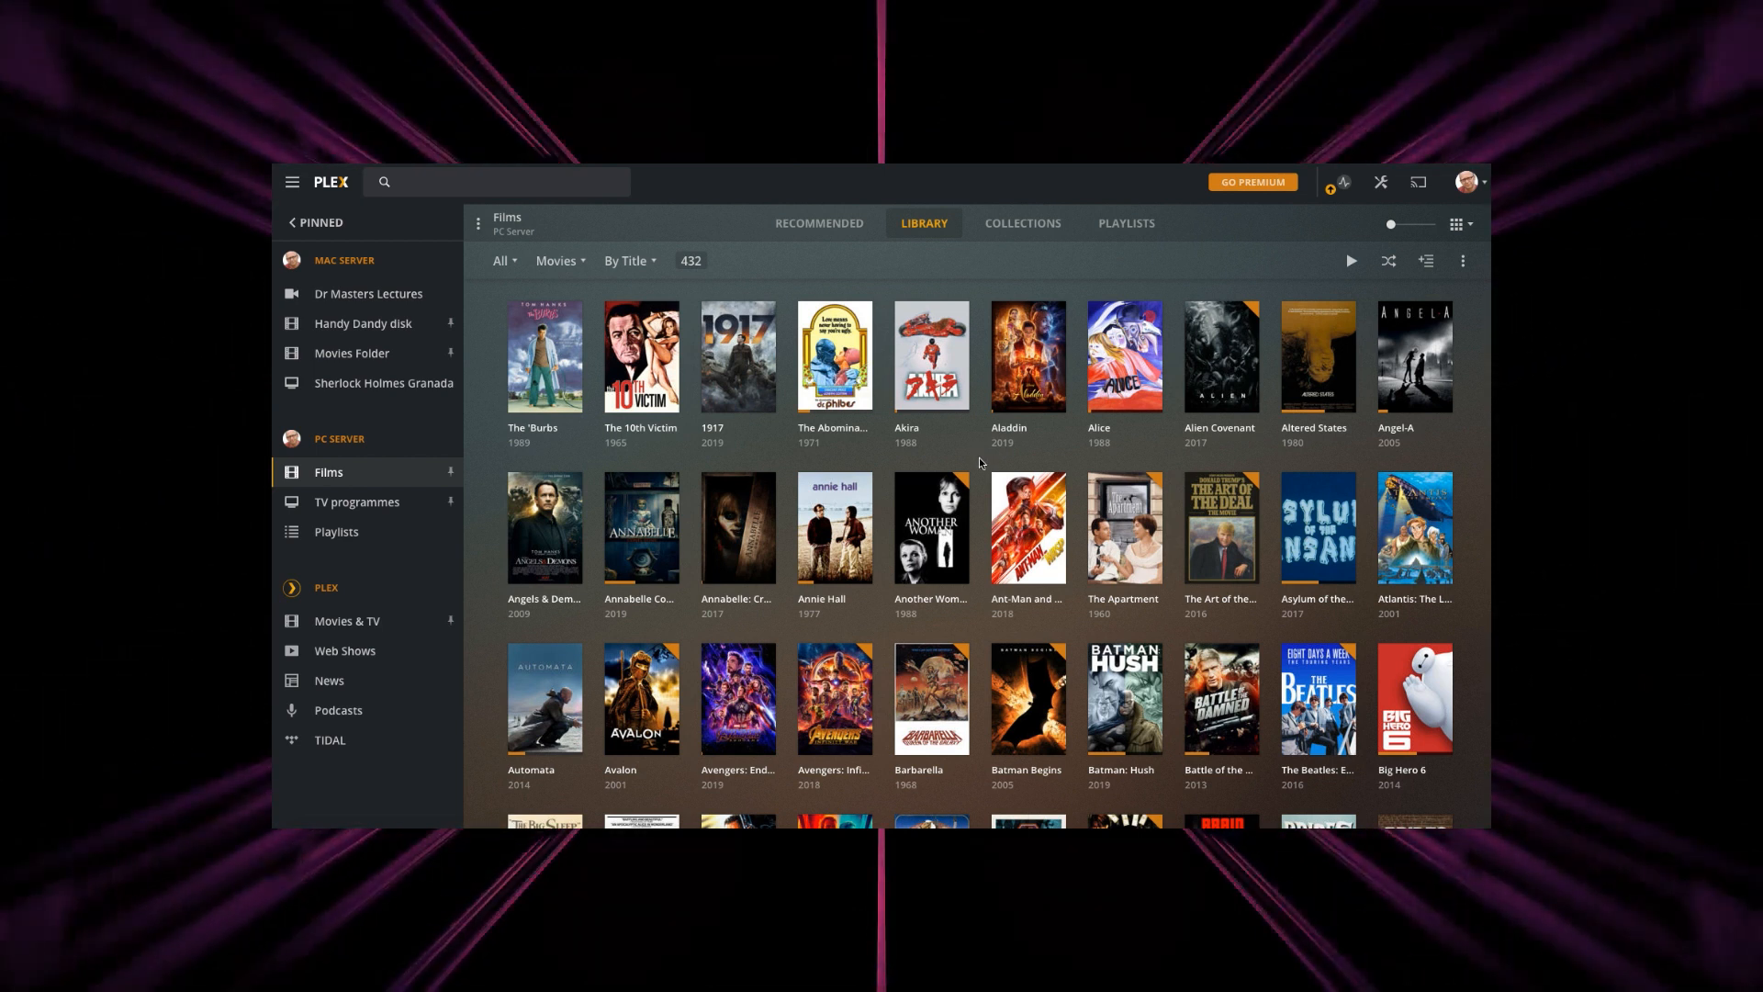
Step: Scroll down through the Films library poster grid
{"action": "scroll", "scroll_direction": "down", "scroll_amount": 3}
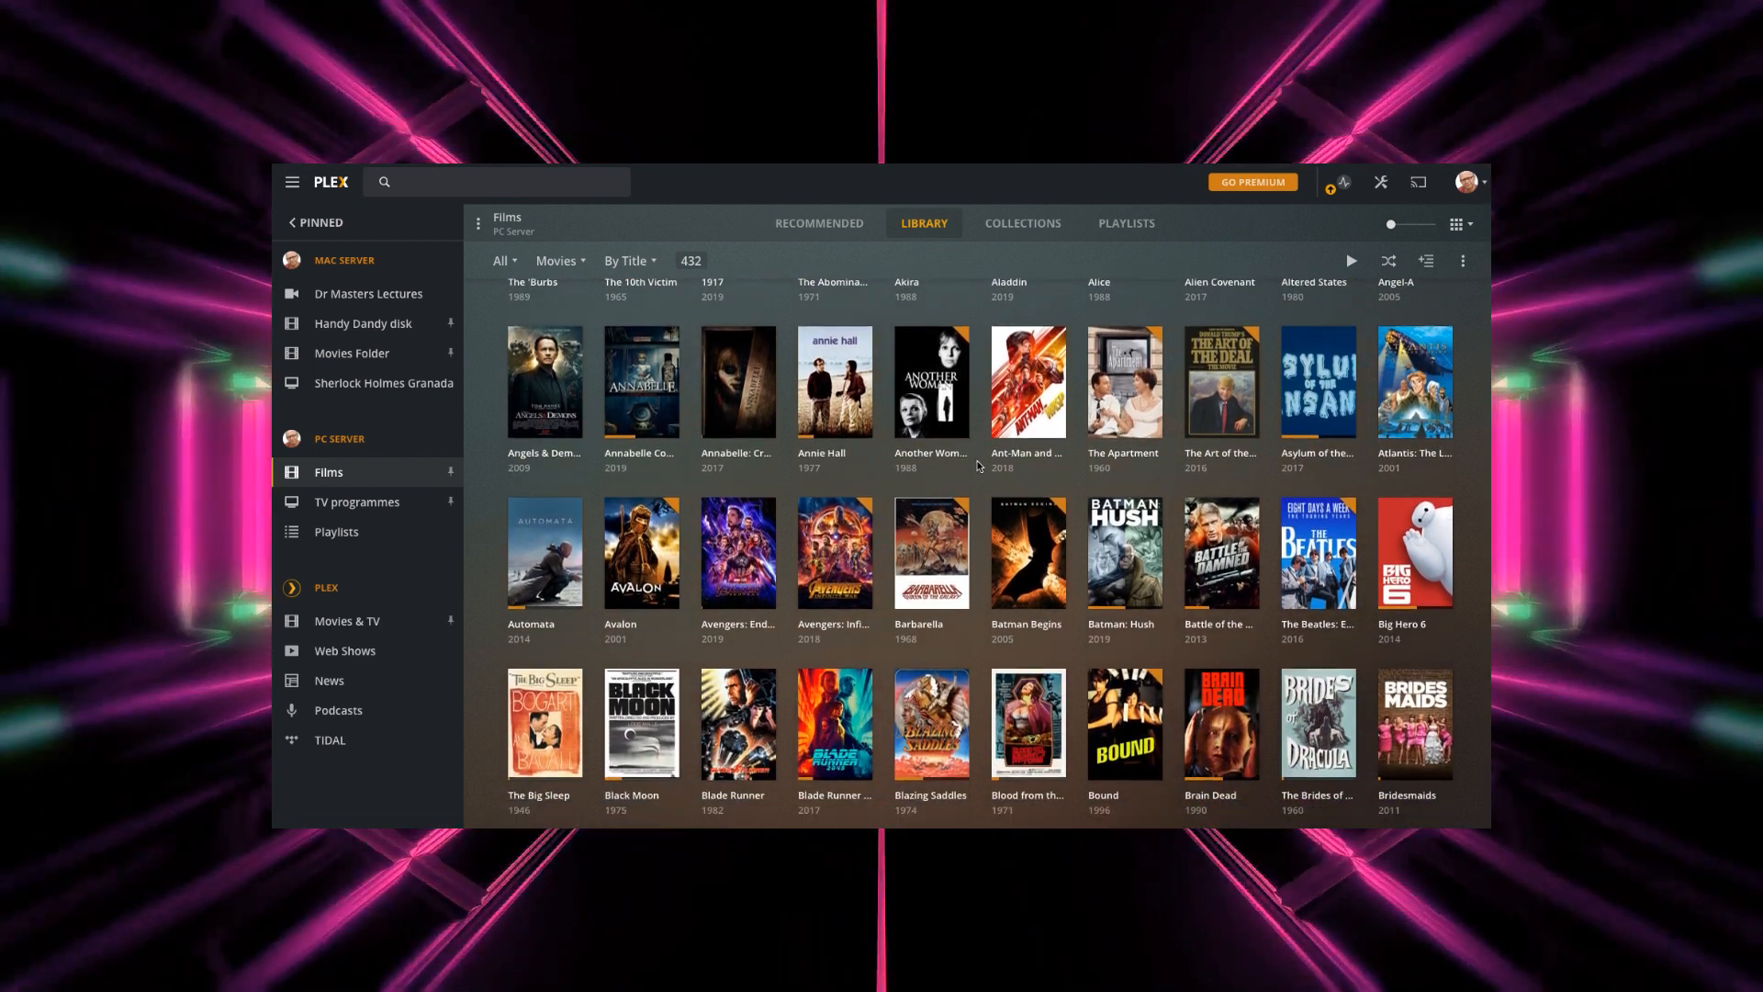
{"action": "scroll", "scroll_direction": "down", "scroll_amount": 3}
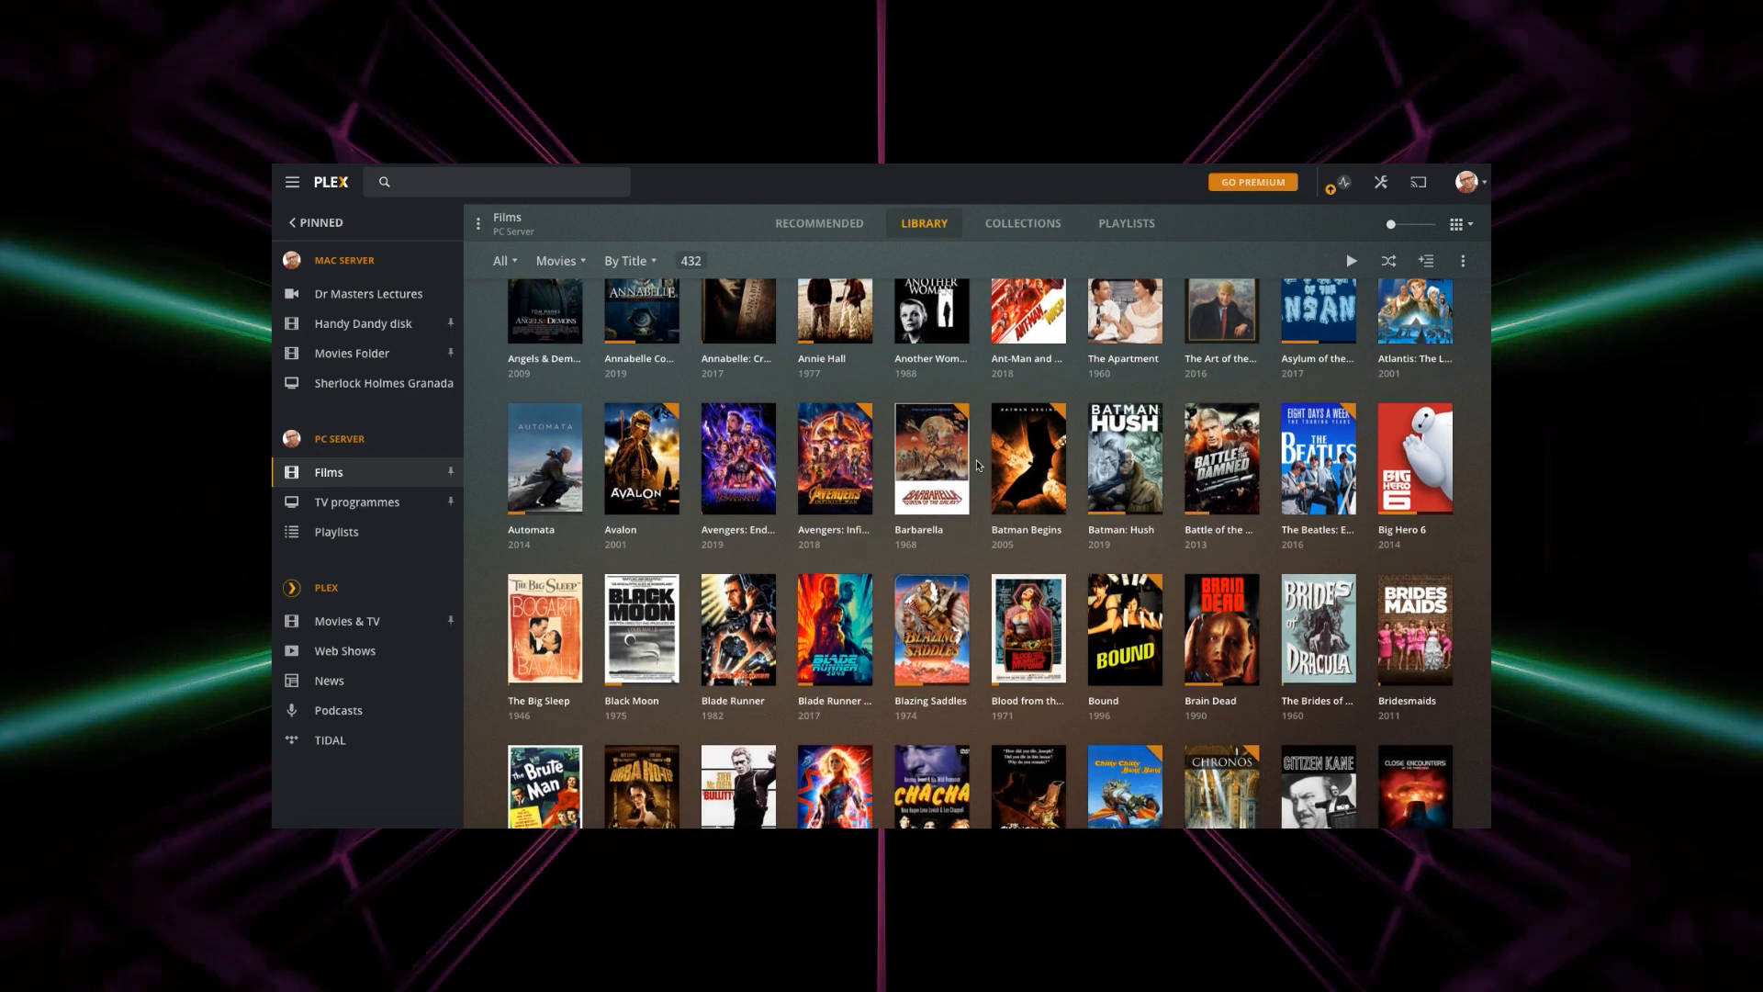
{"action": "scroll", "scroll_direction": "down", "scroll_amount": 3}
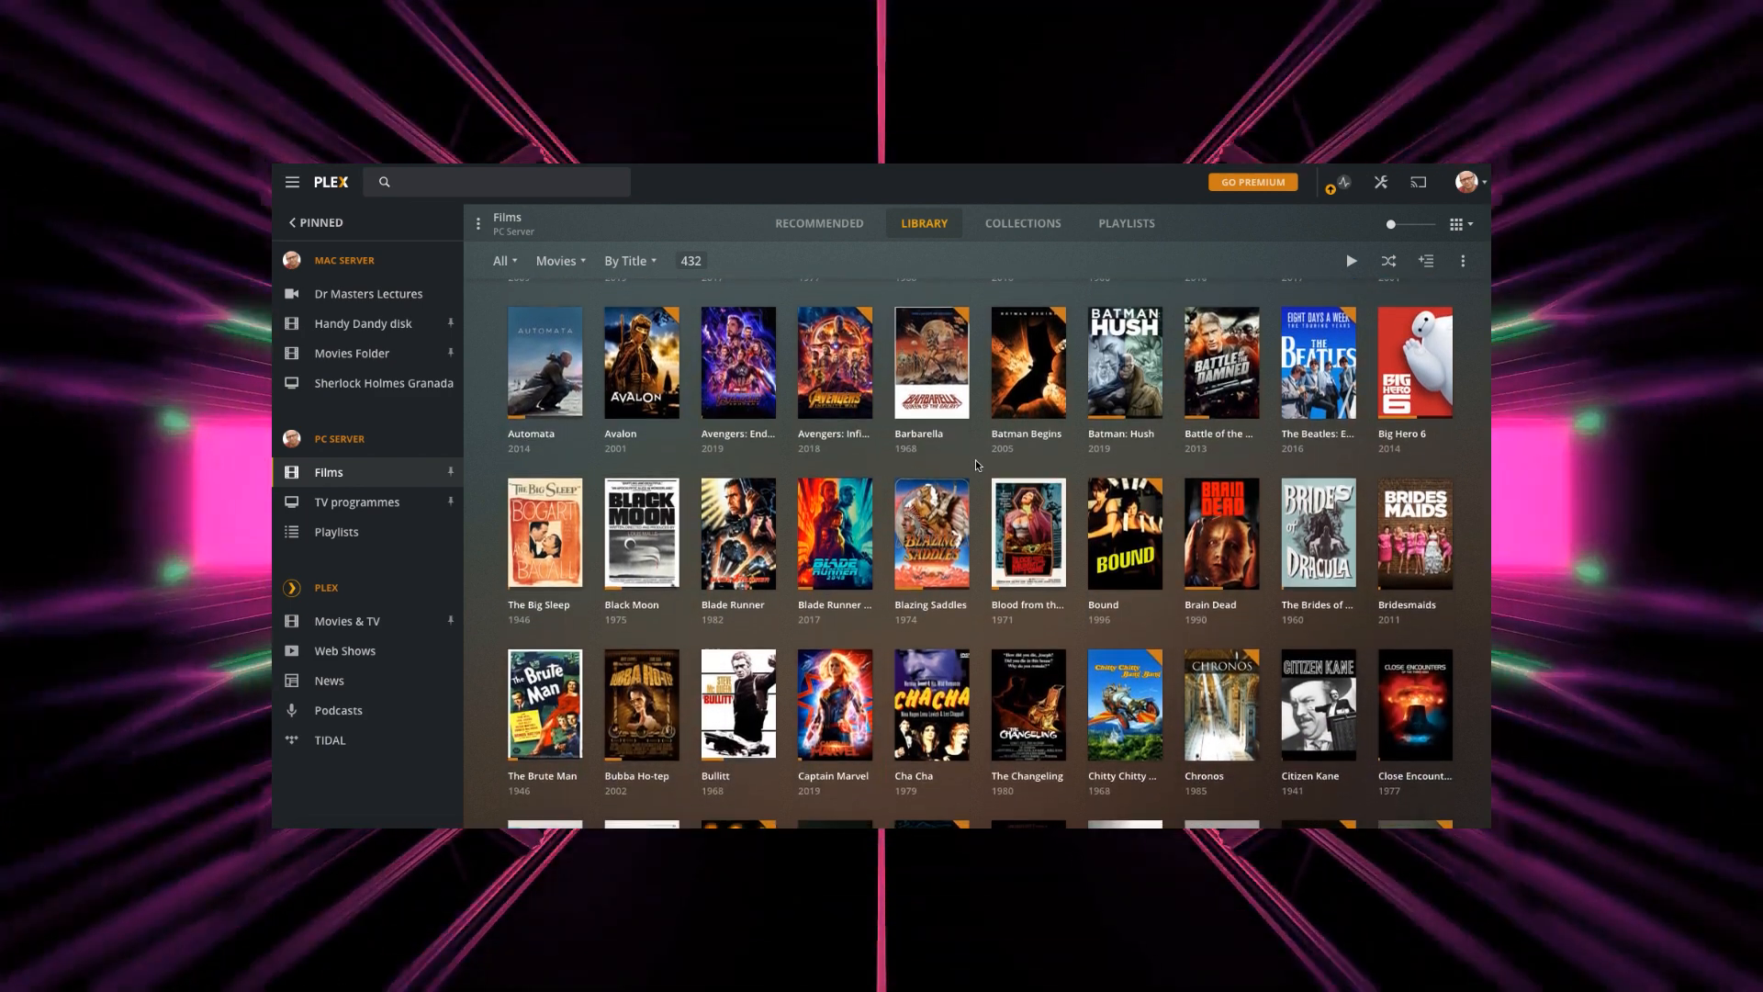
{"action": "scroll", "scroll_direction": "down", "scroll_amount": 3}
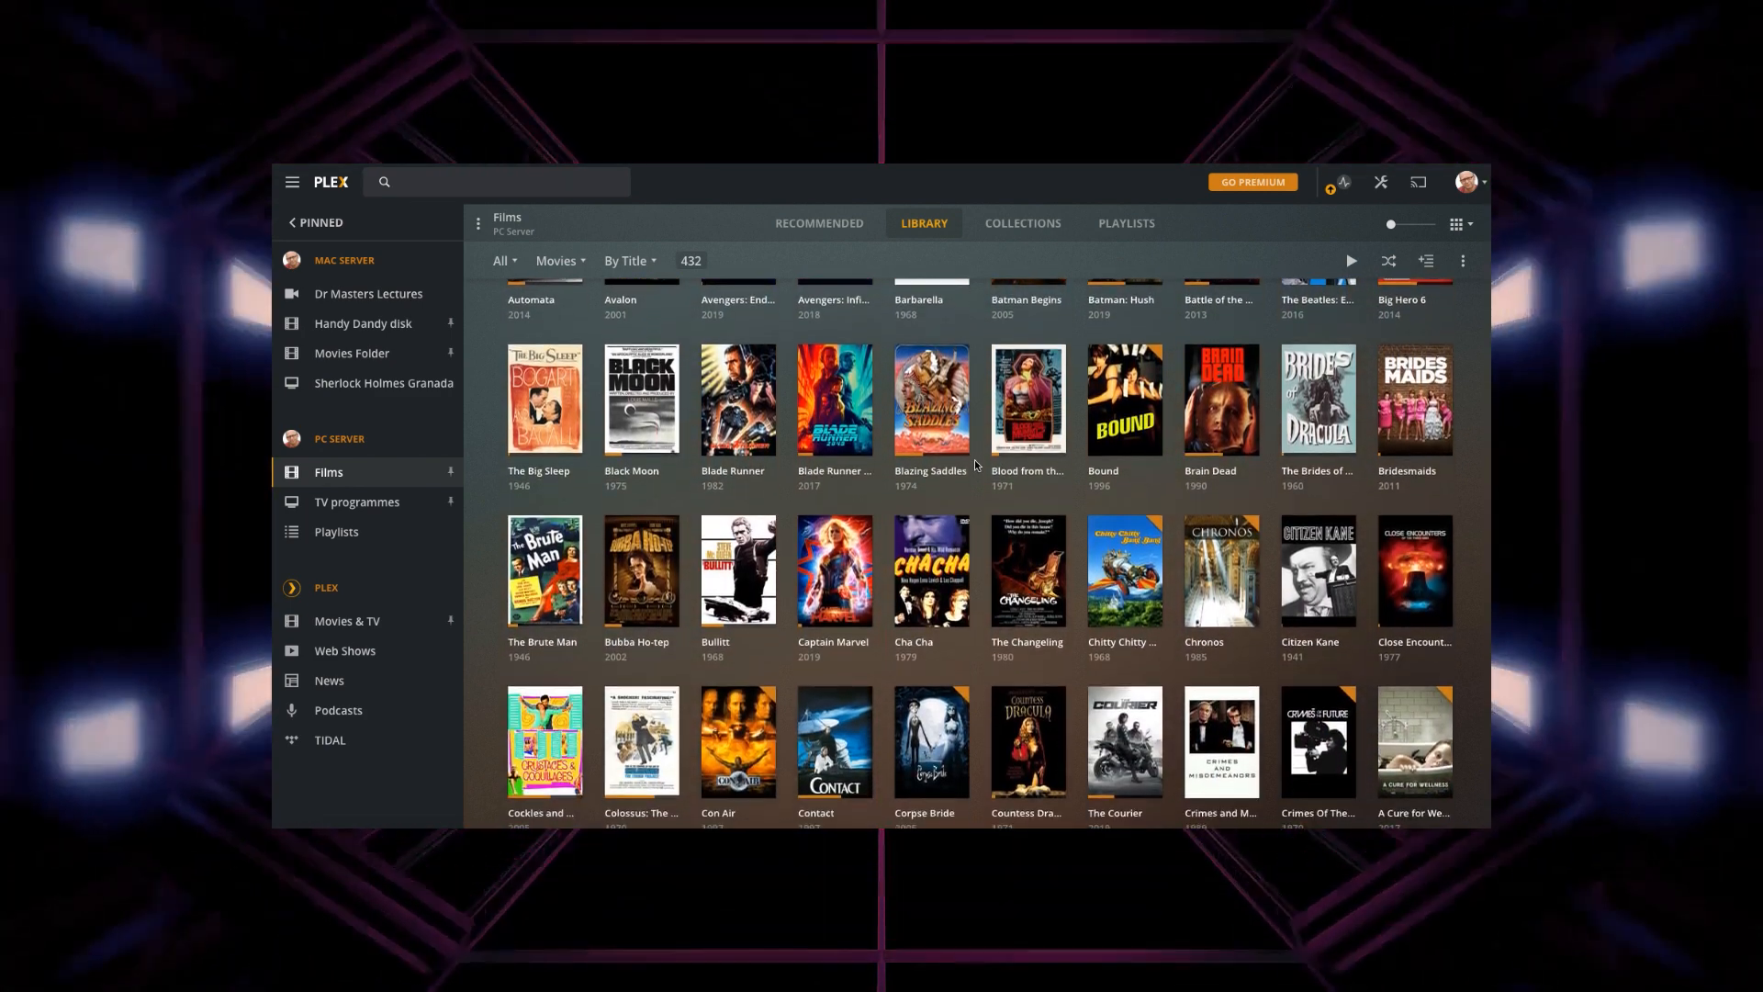
{"action": "scroll", "scroll_direction": "down", "scroll_amount": 3}
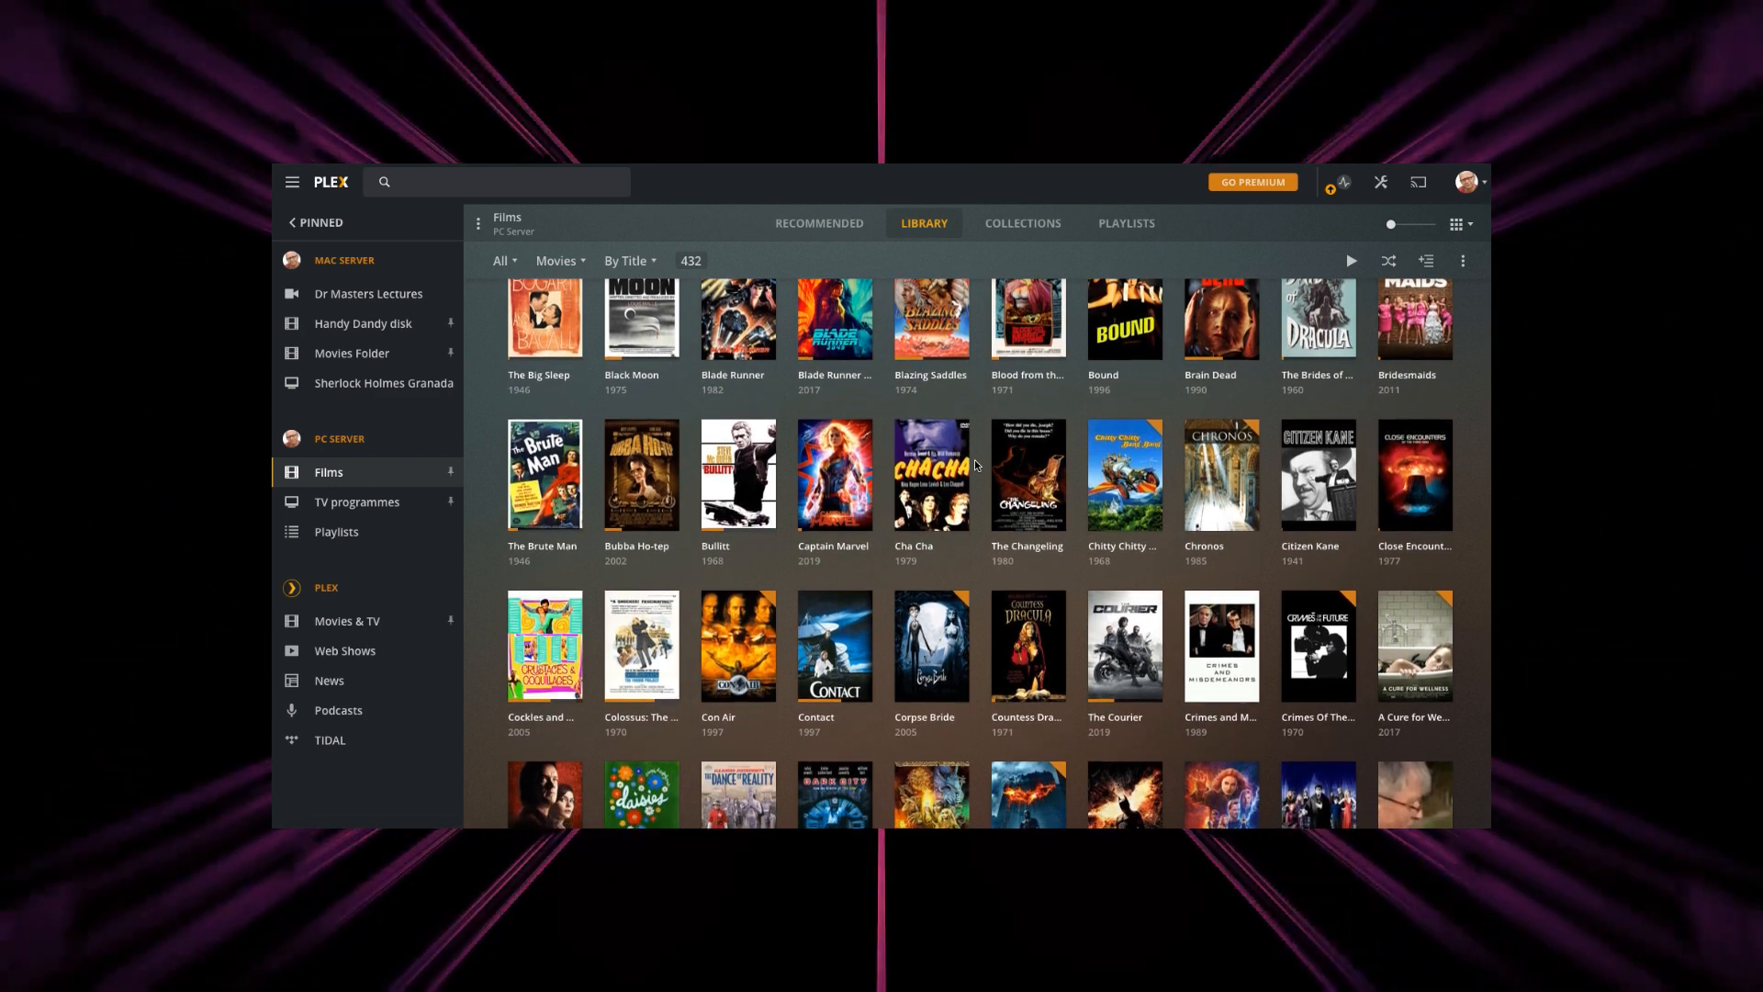
{"action": "scroll", "scroll_direction": "down", "scroll_amount": 3}
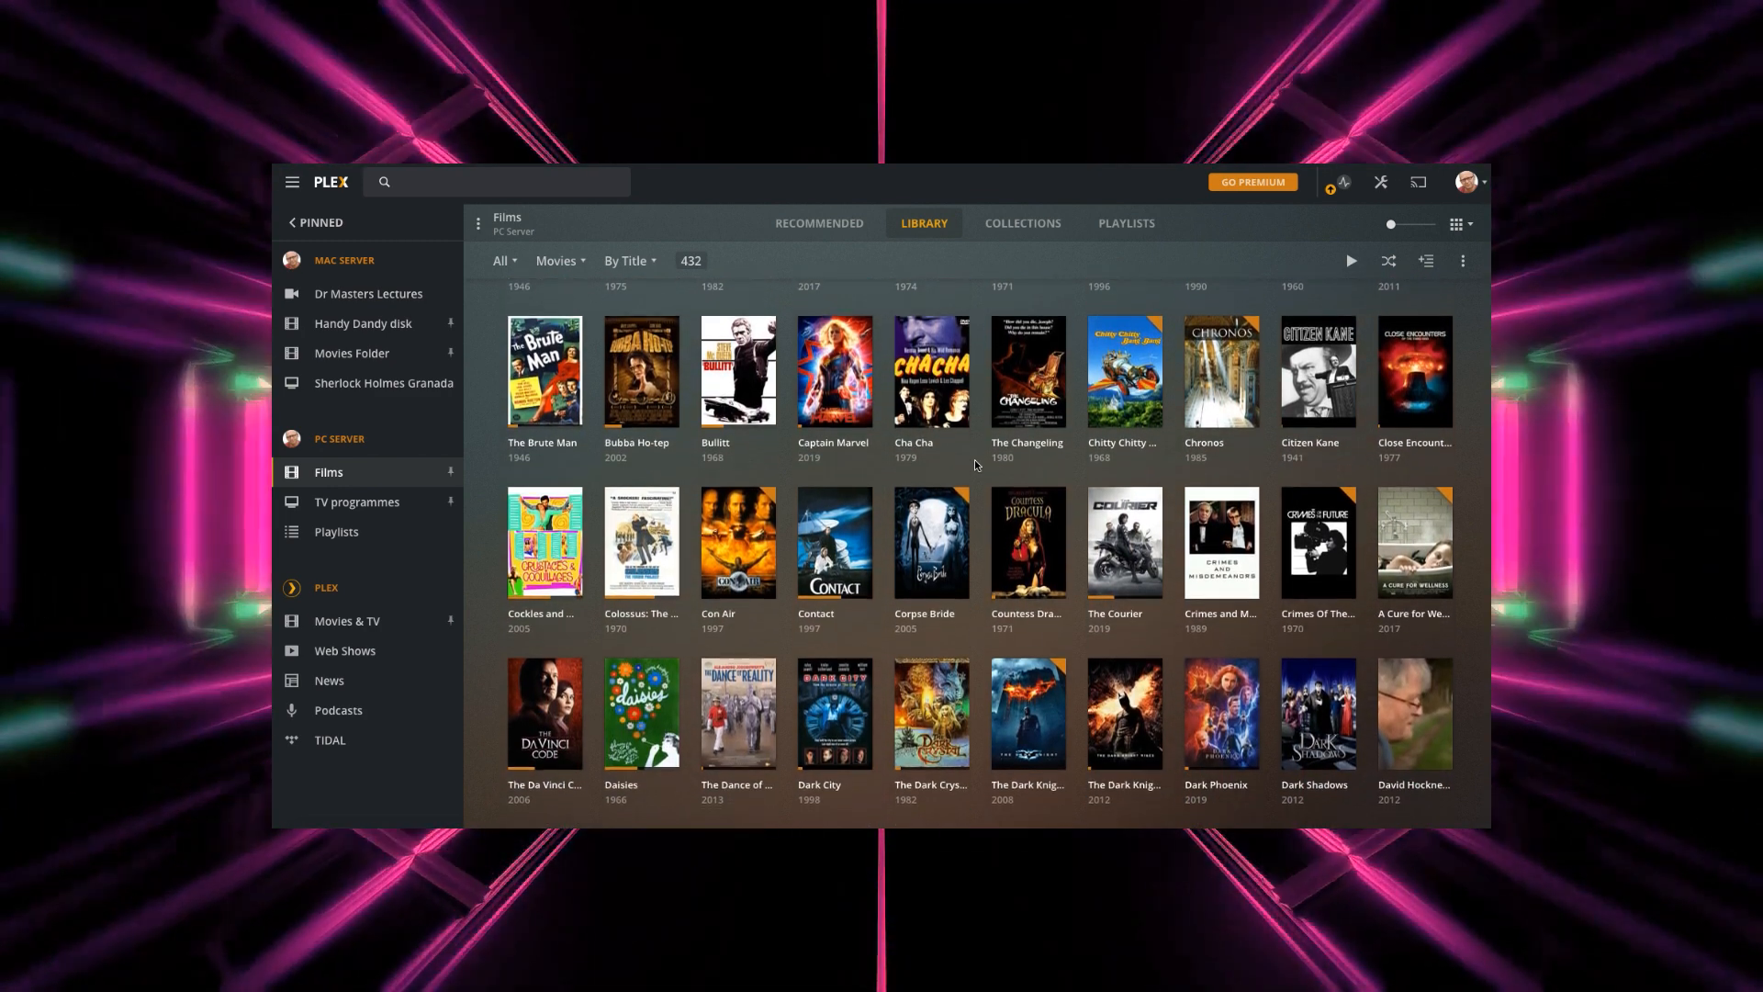
{"action": "scroll", "scroll_direction": "down", "scroll_amount": 3}
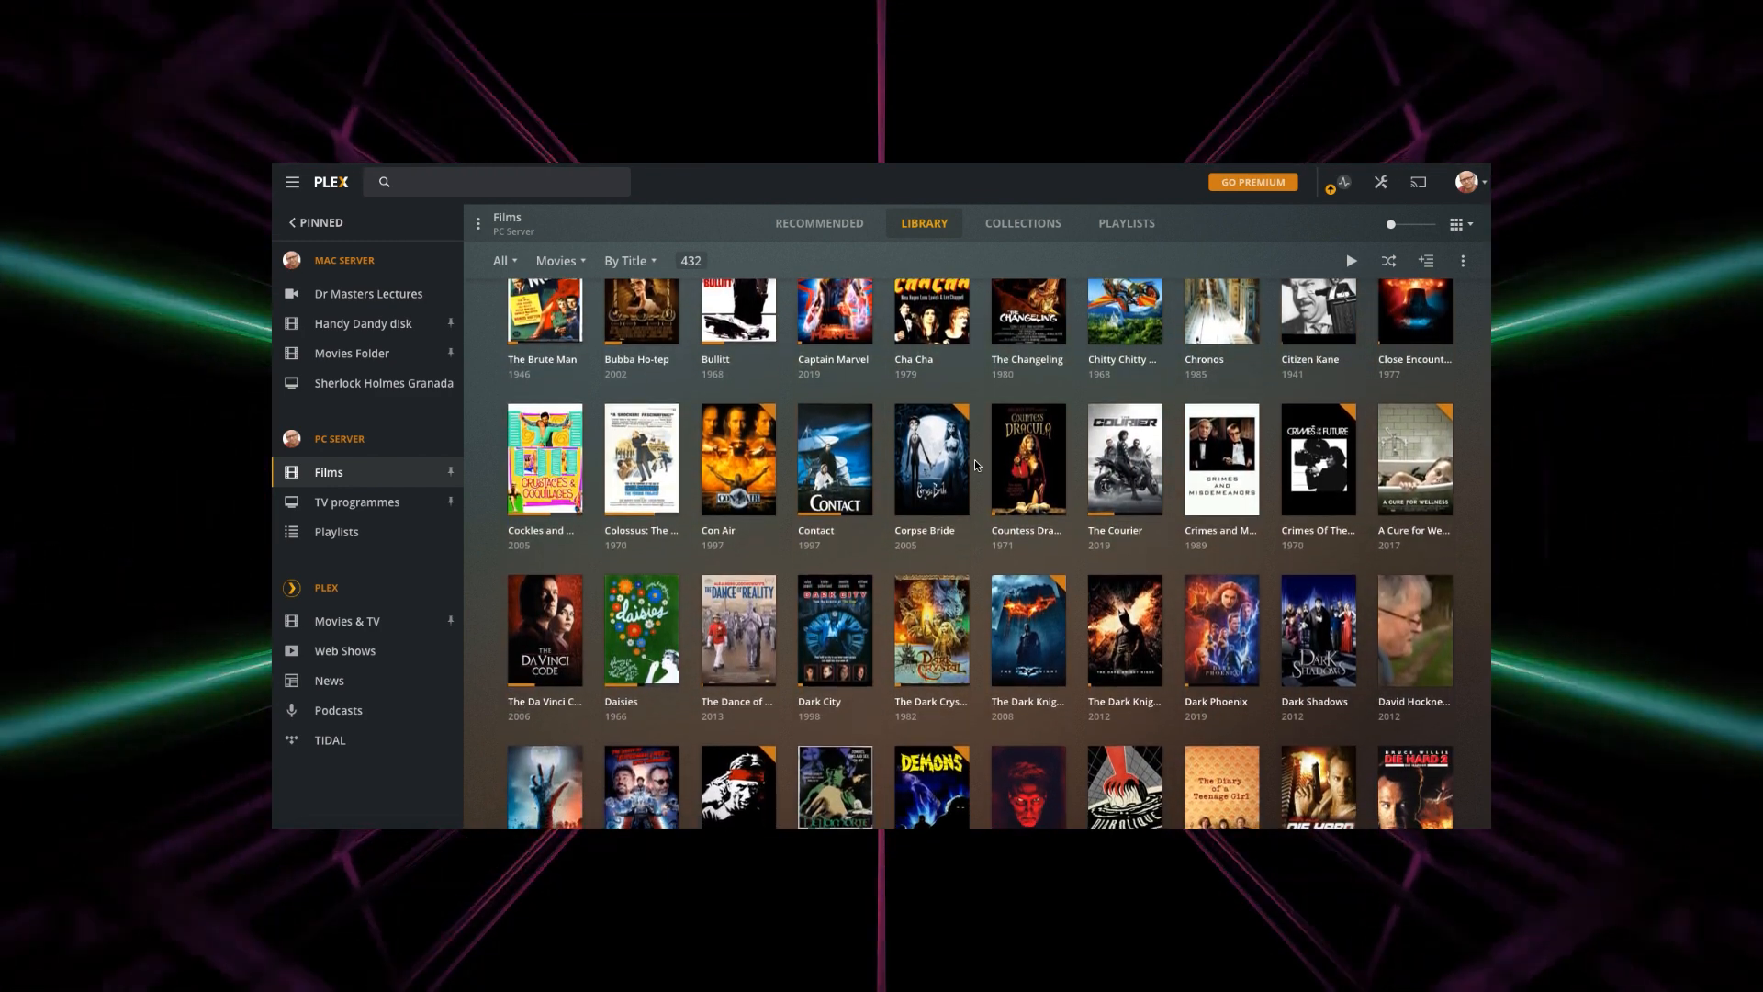
{"action": "scroll", "scroll_direction": "down", "scroll_amount": 3}
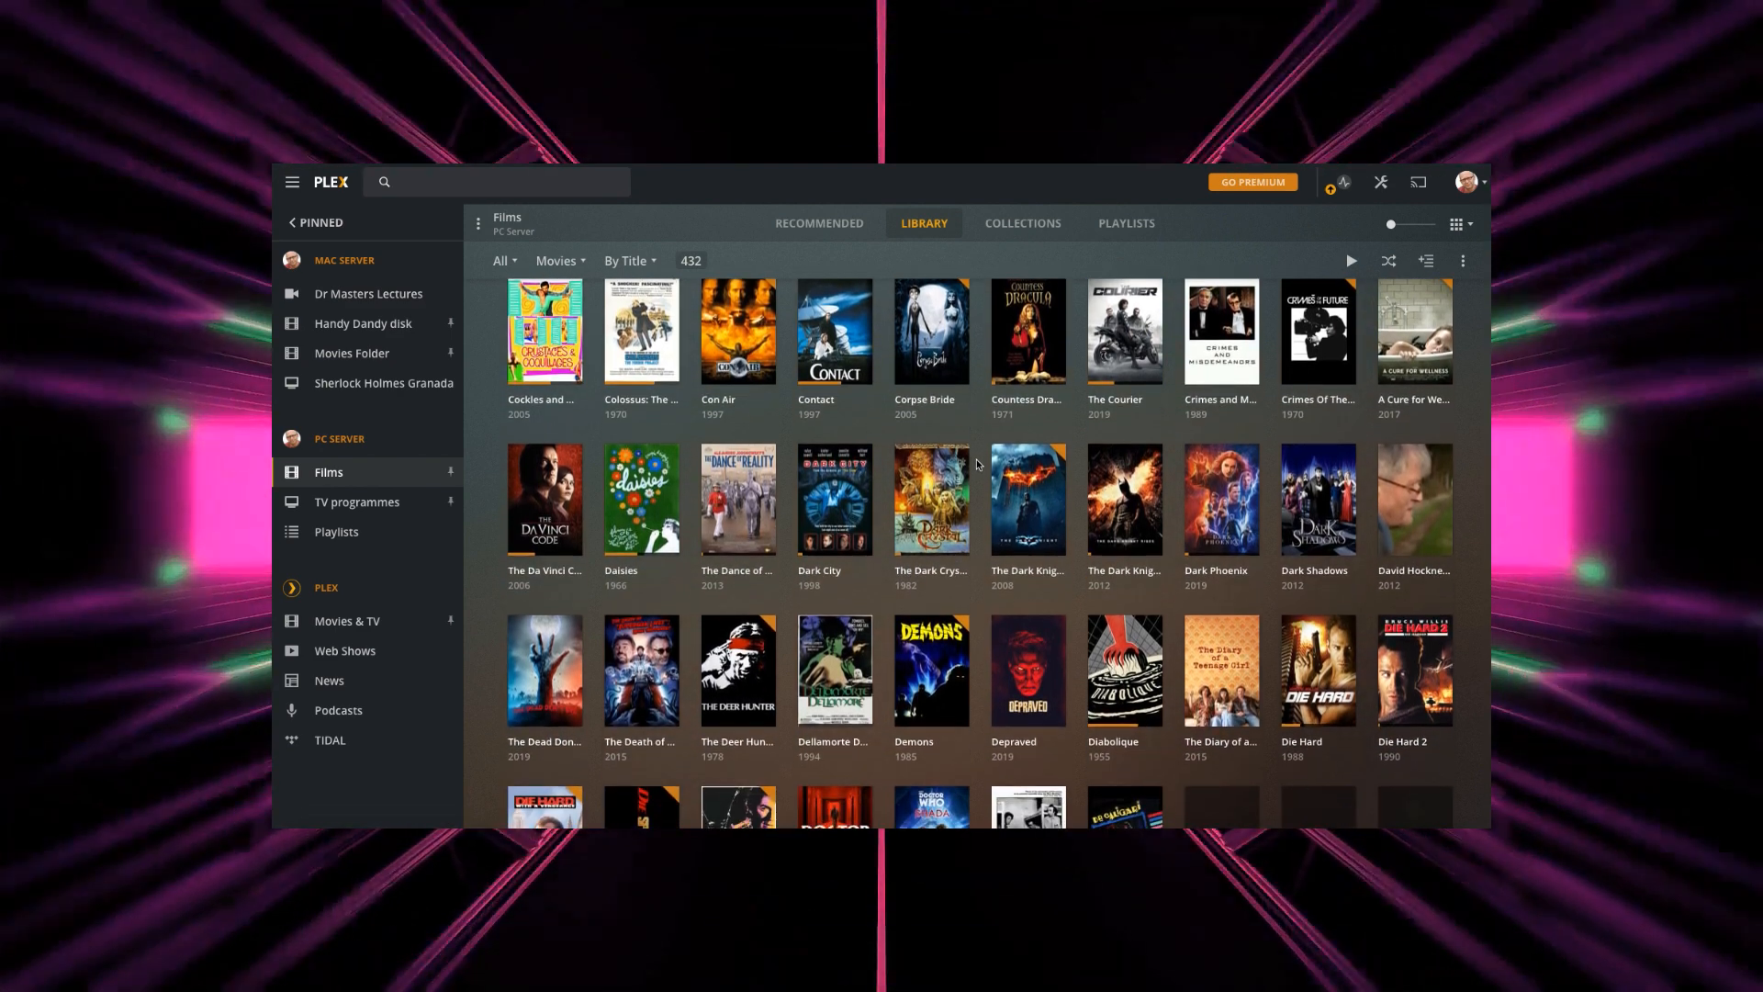
{"action": "scroll", "scroll_direction": "down", "scroll_amount": 3}
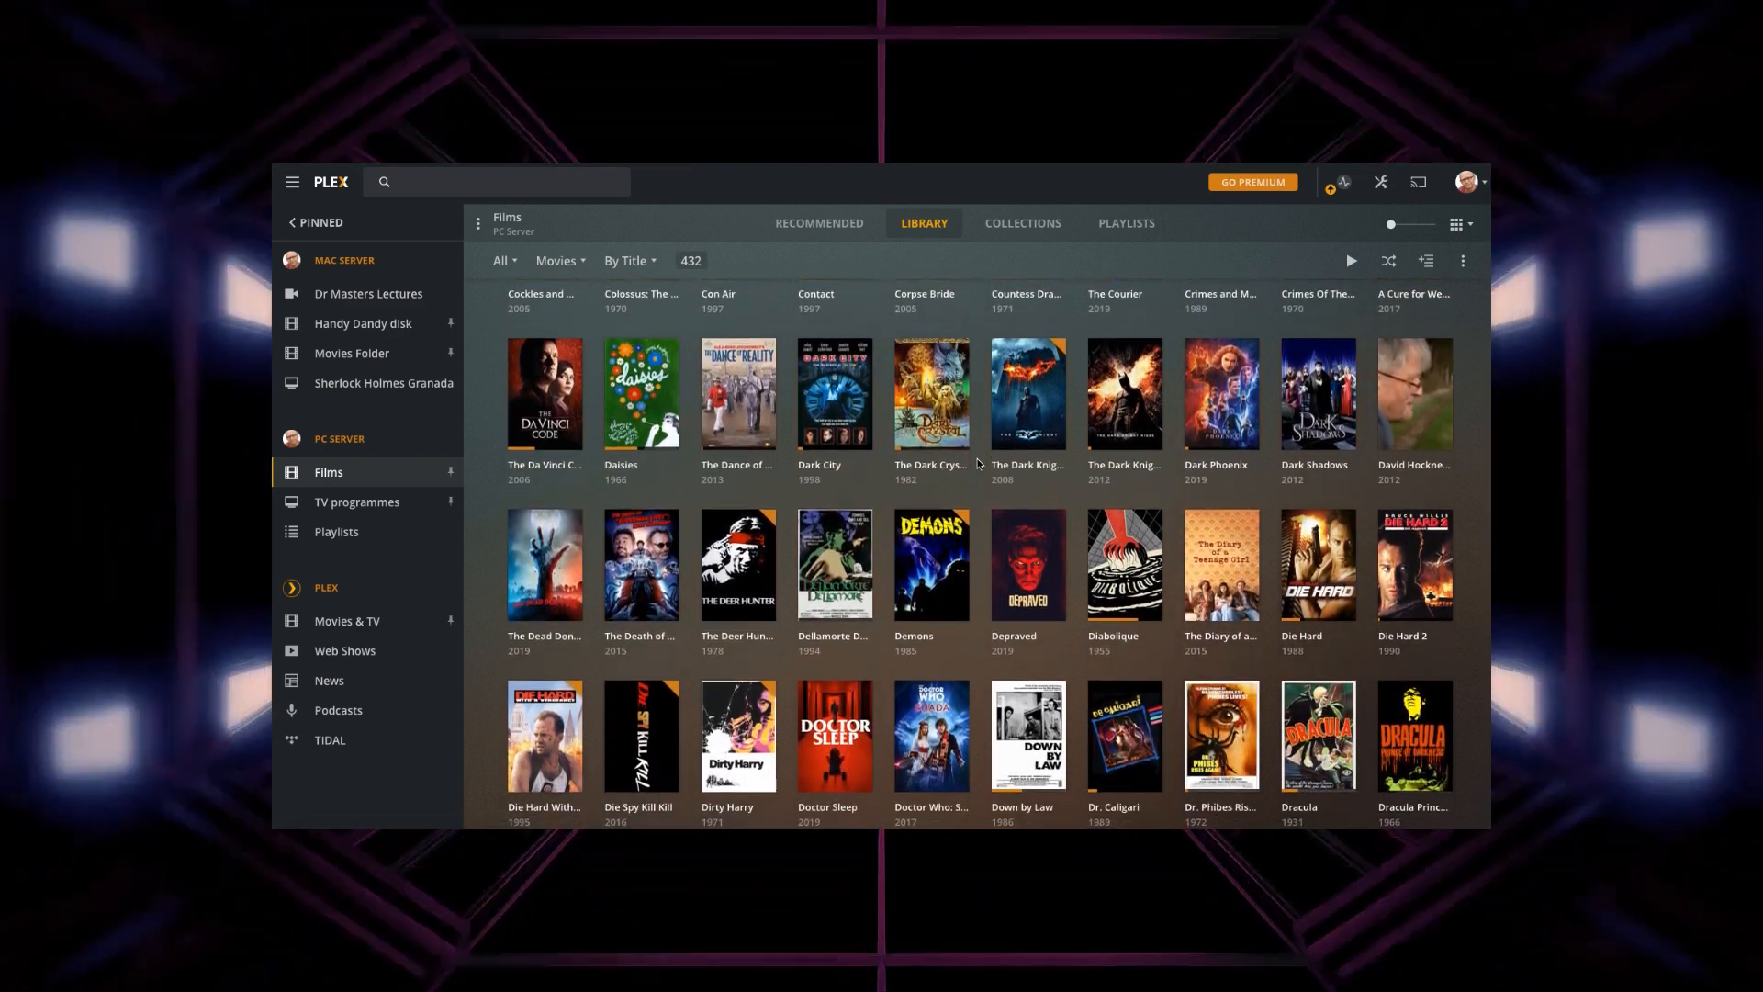
Step: Open Doctor Sleep's details page and scroll down through its synopsis and cast
{"action": "left_click", "coordinate": [834, 735]}
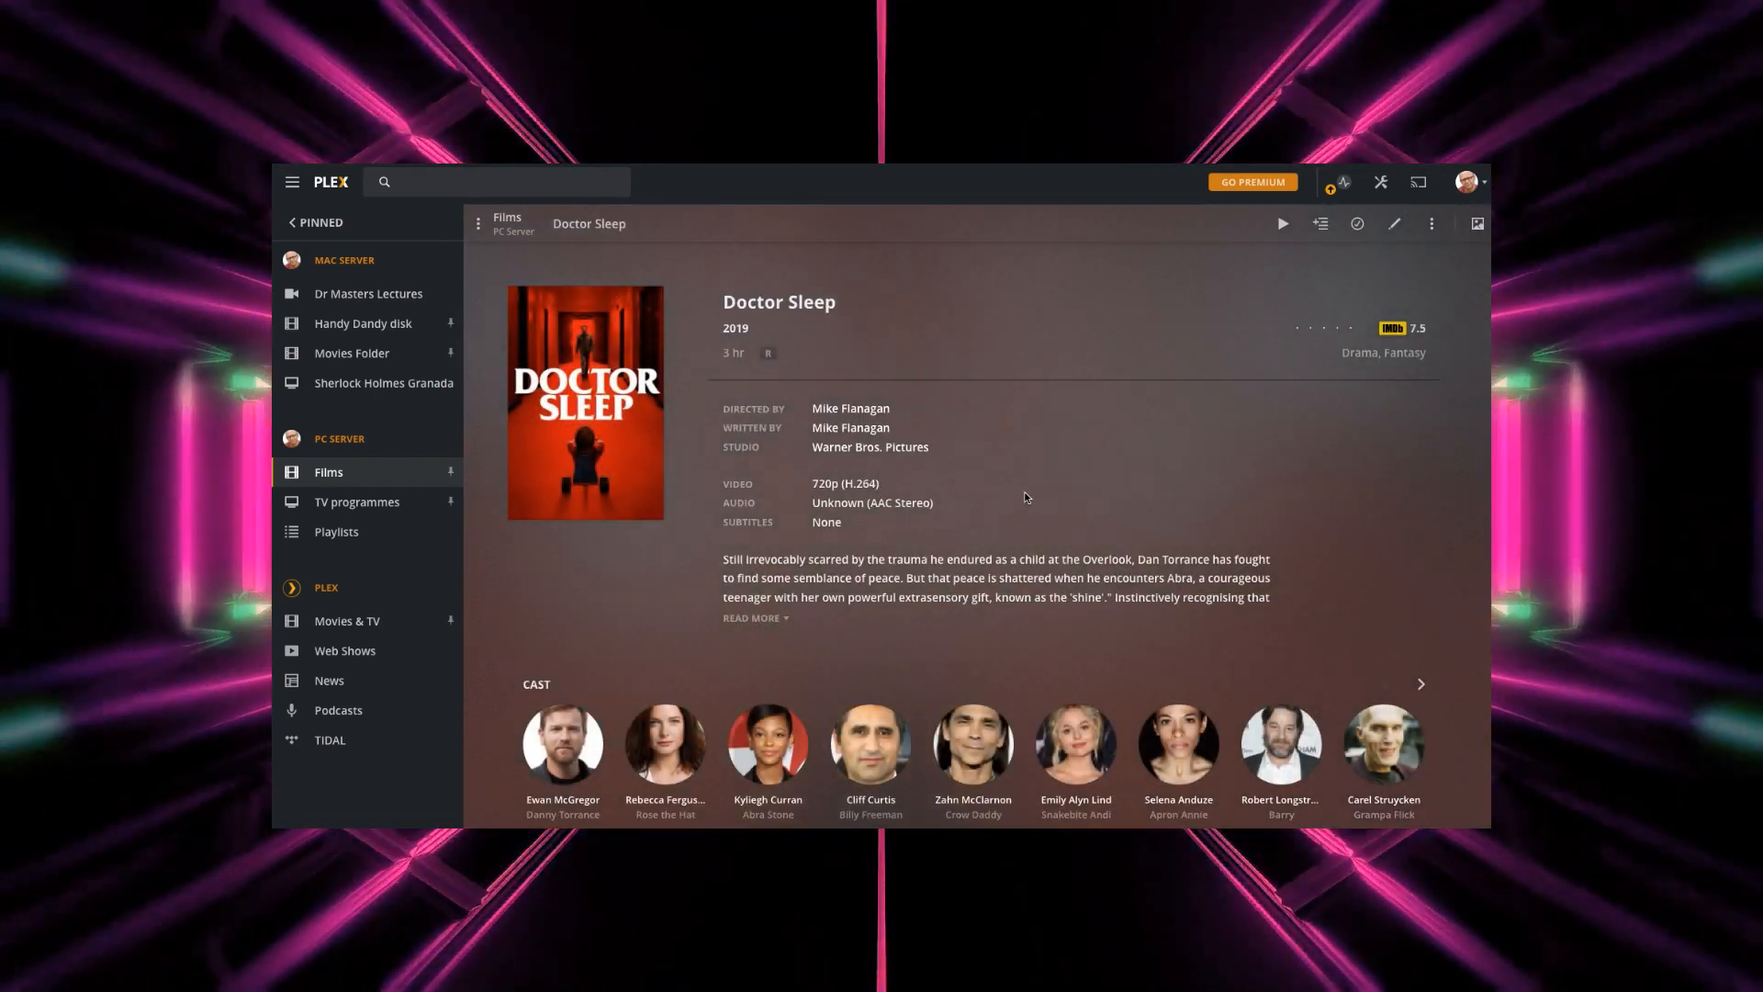
{"action": "scroll", "scroll_direction": "down", "scroll_amount": 3}
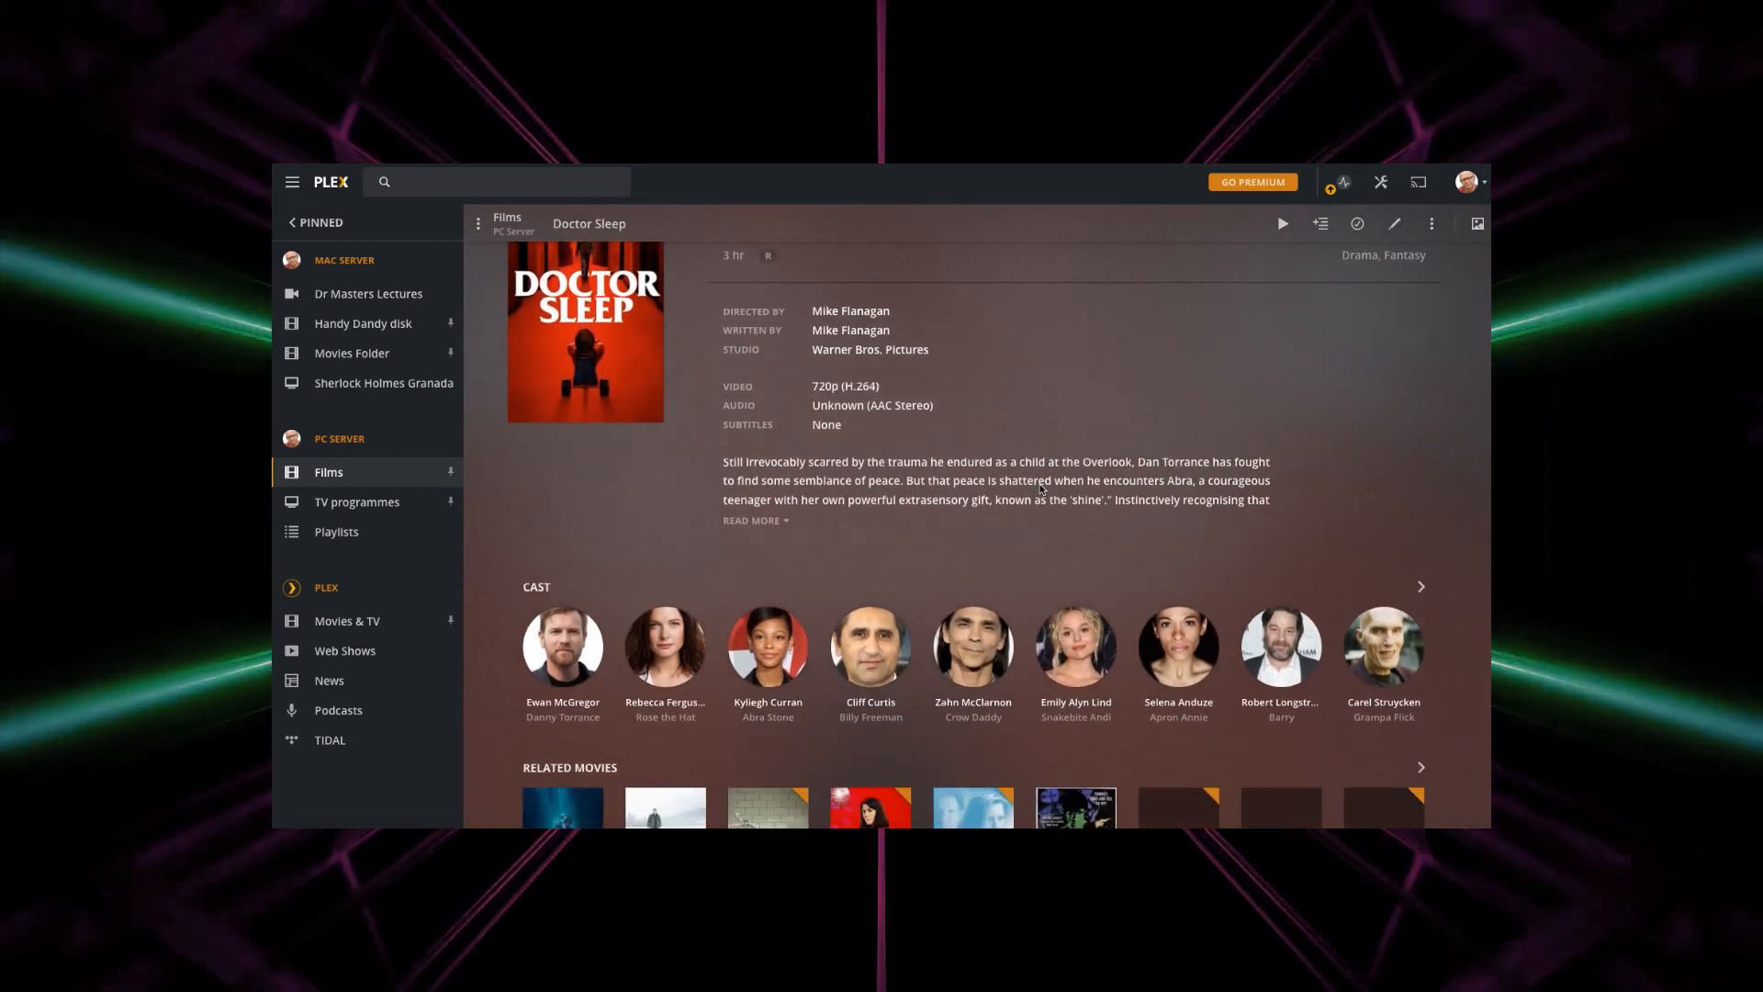
{"action": "scroll", "scroll_direction": "down", "scroll_amount": 3}
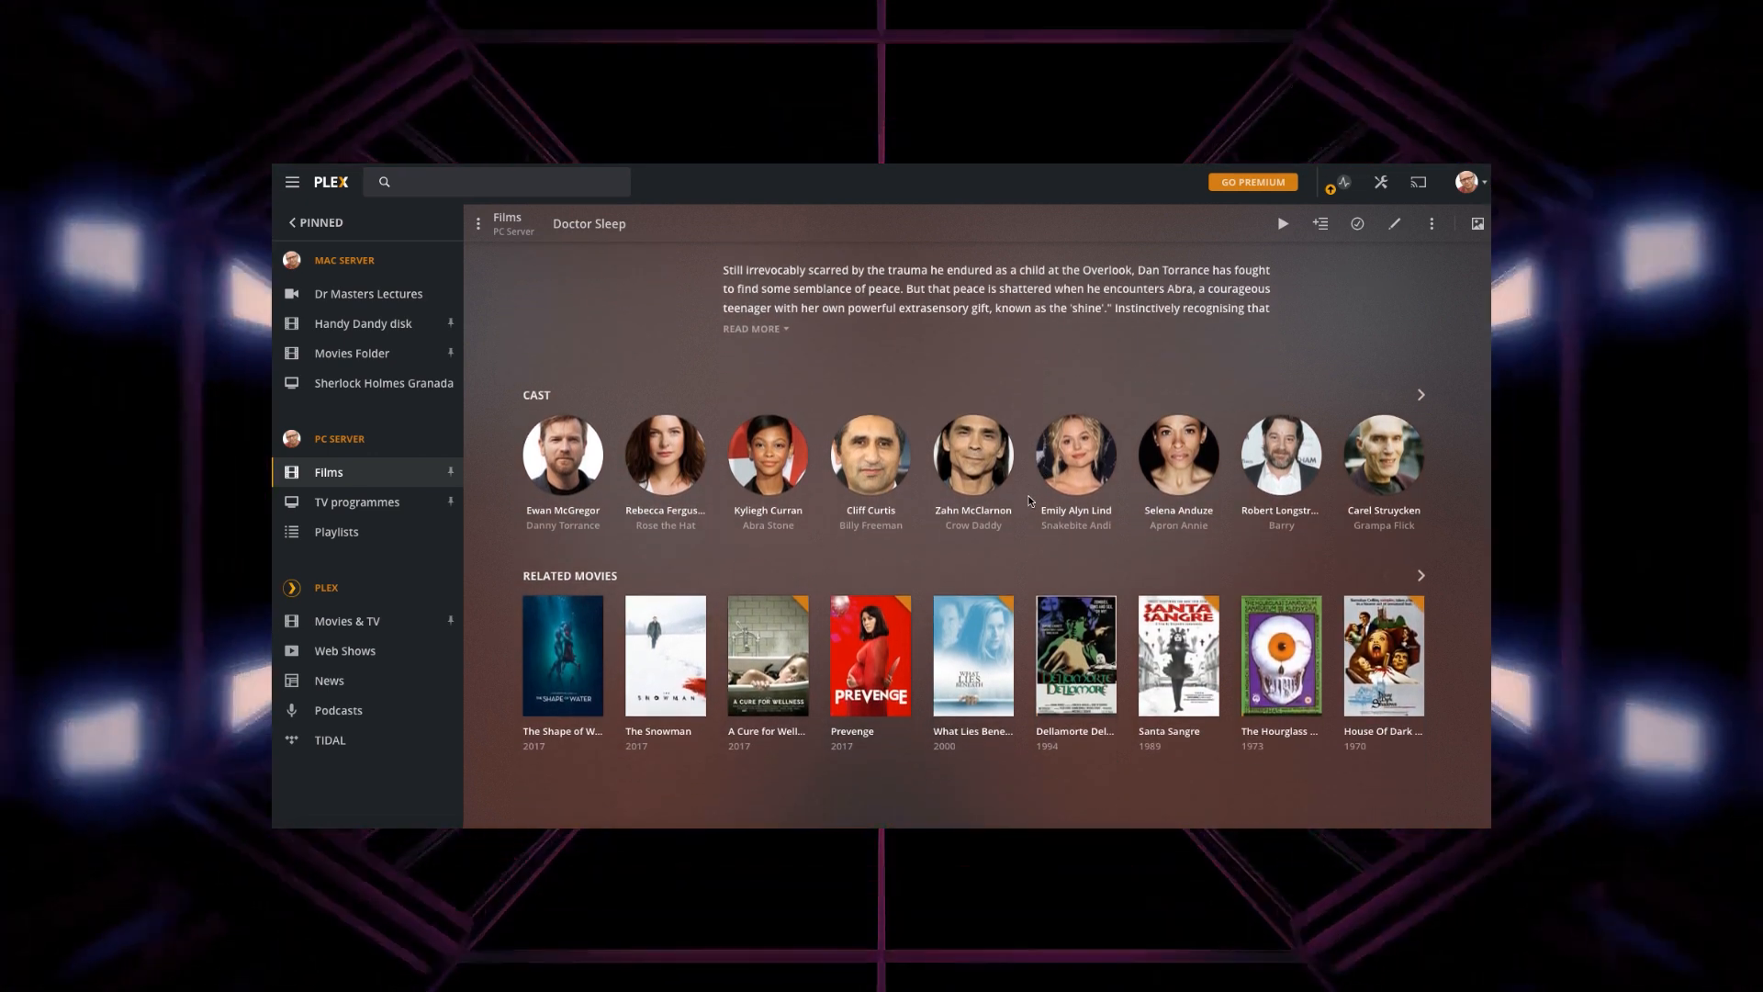
{"action": "mouse_move", "coordinate": [1067, 560]}
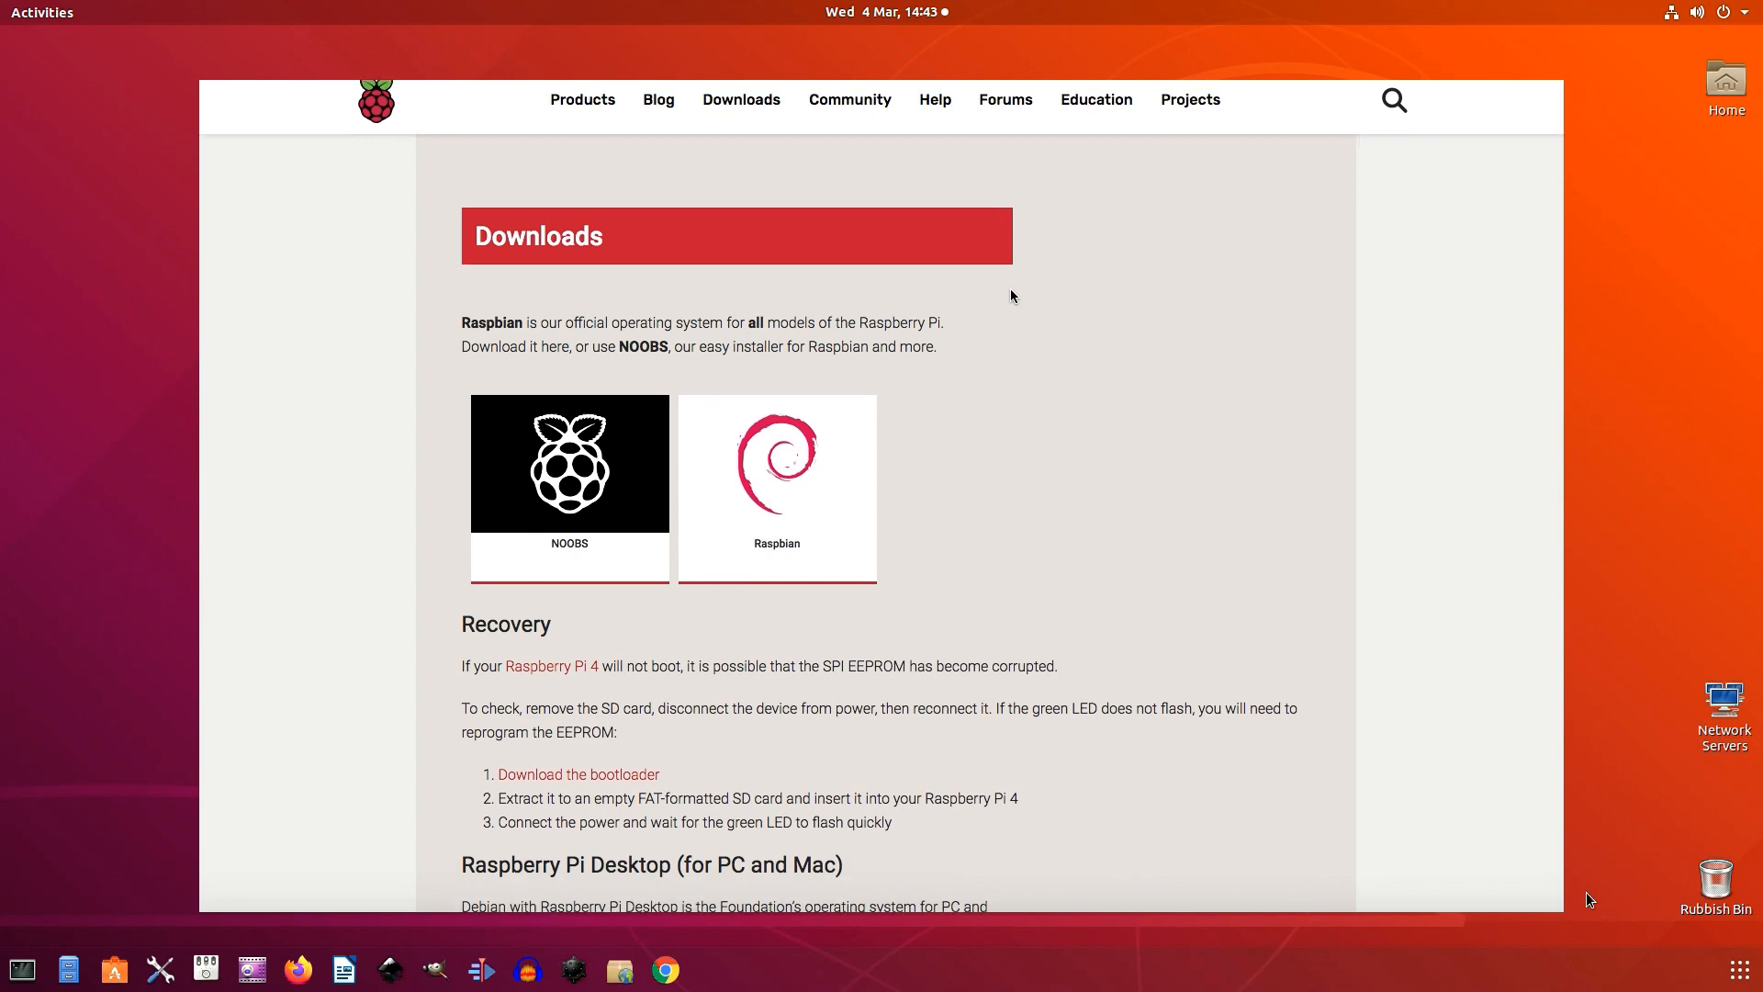
{"action": "scroll", "scroll_direction": "down", "scroll_amount": 3}
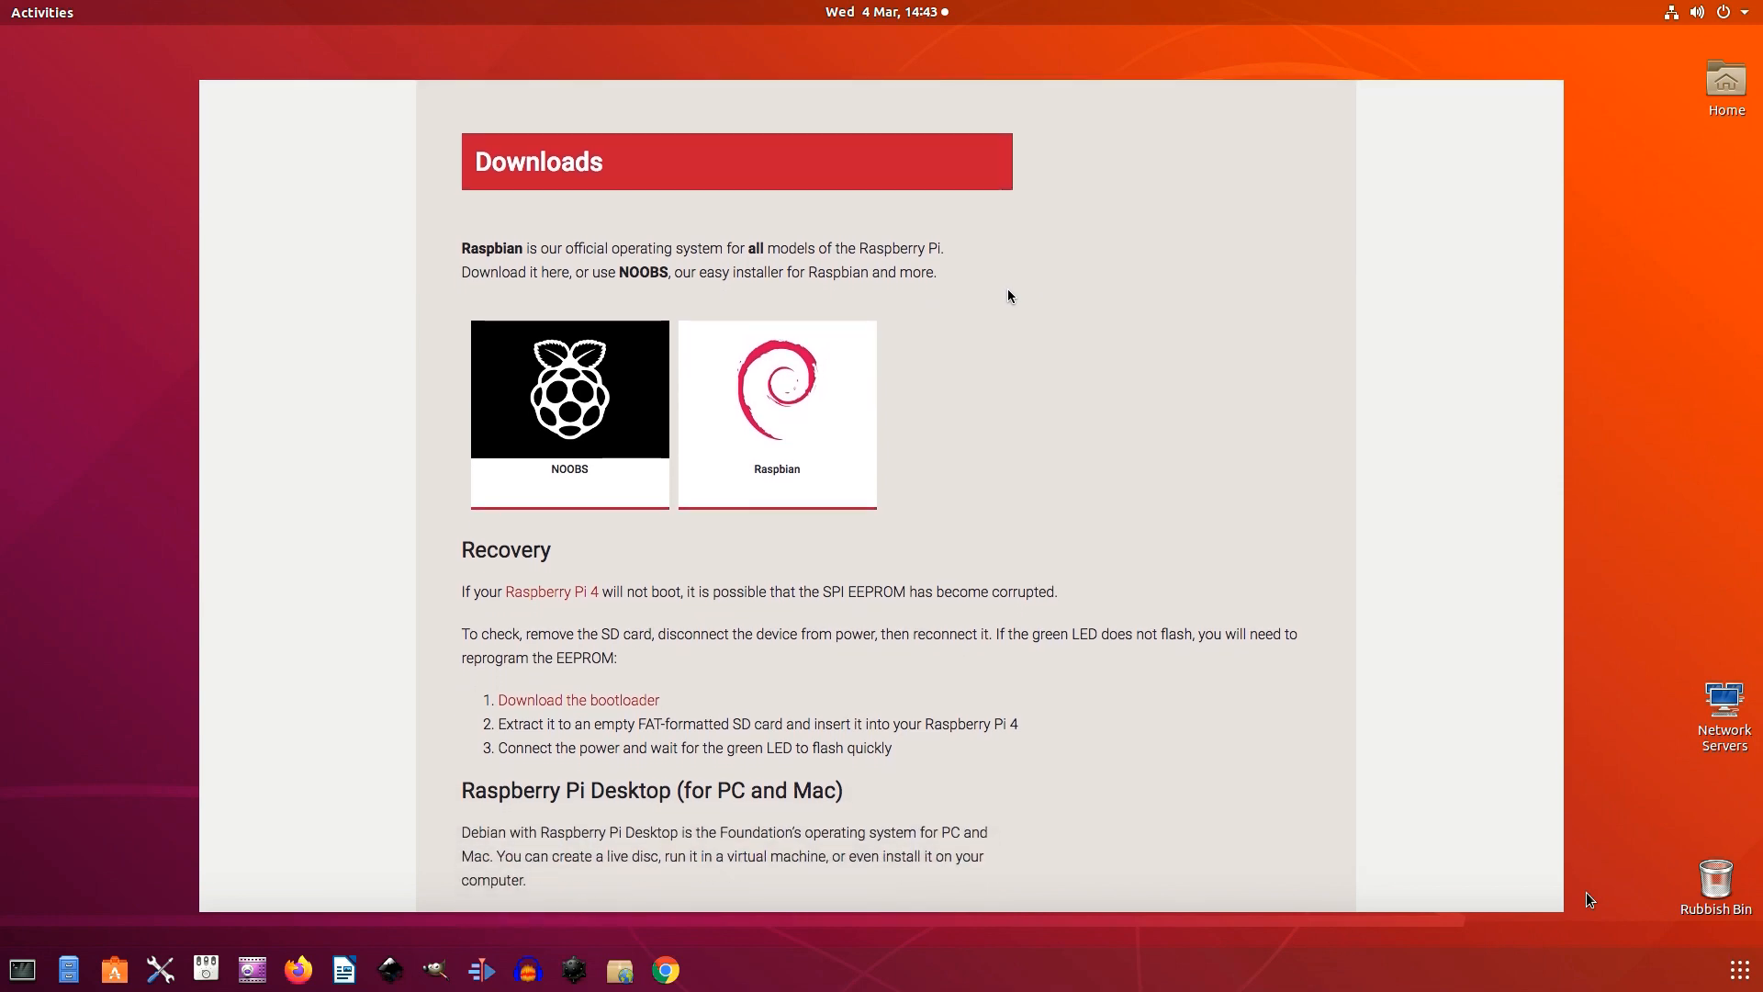
{"action": "scroll", "scroll_direction": "down", "scroll_amount": 3}
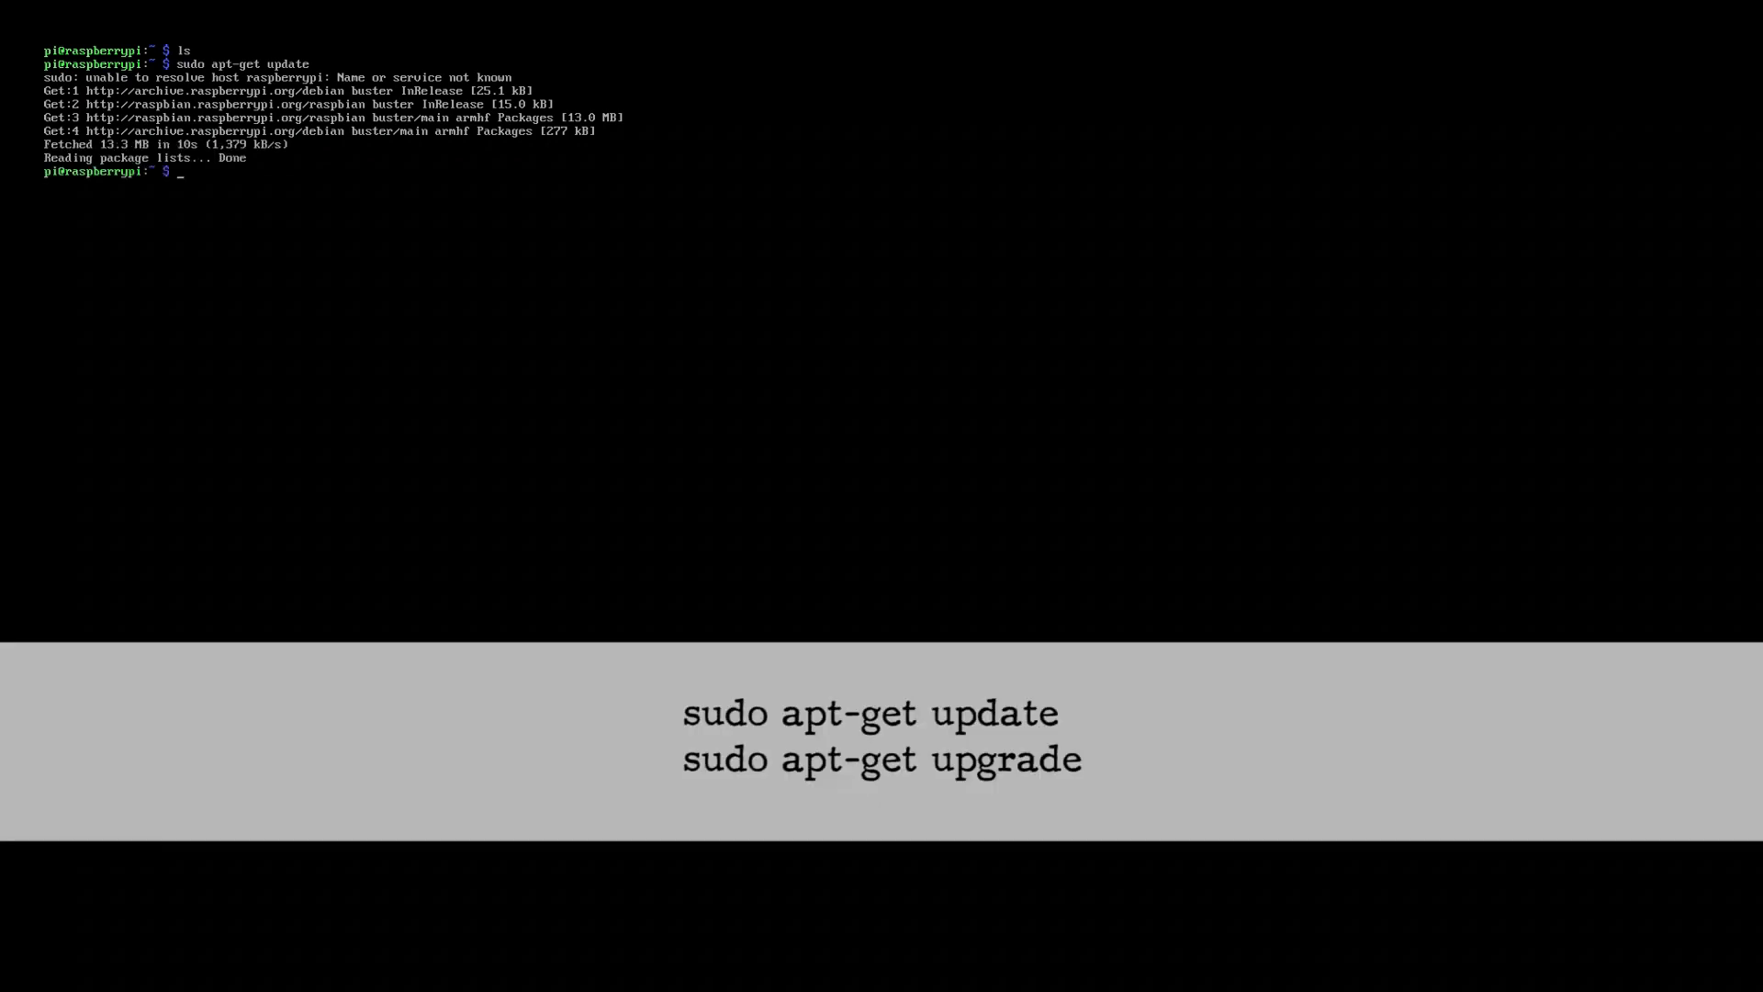
Step: Upgrade the system packages with apt-get upgrade and install apt-transport-https
{"action": "type", "text": "sudo apt-get upgrade"}
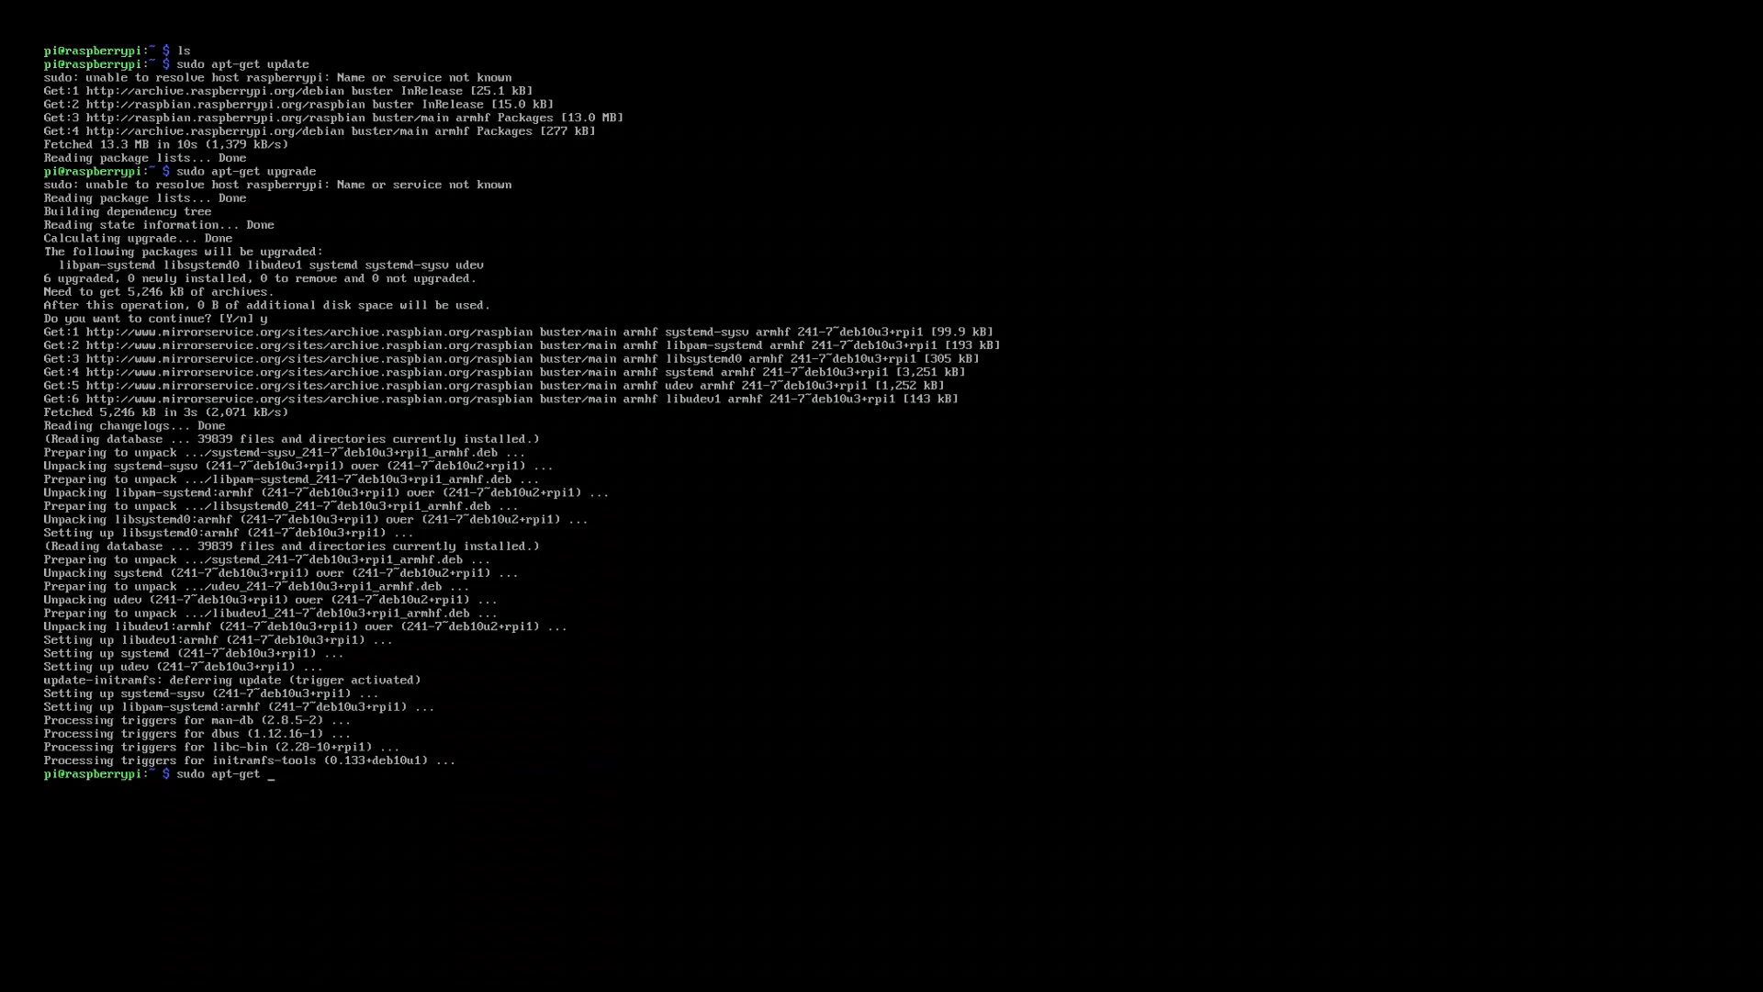
{"action": "type", "text": "install apt-transport-https"}
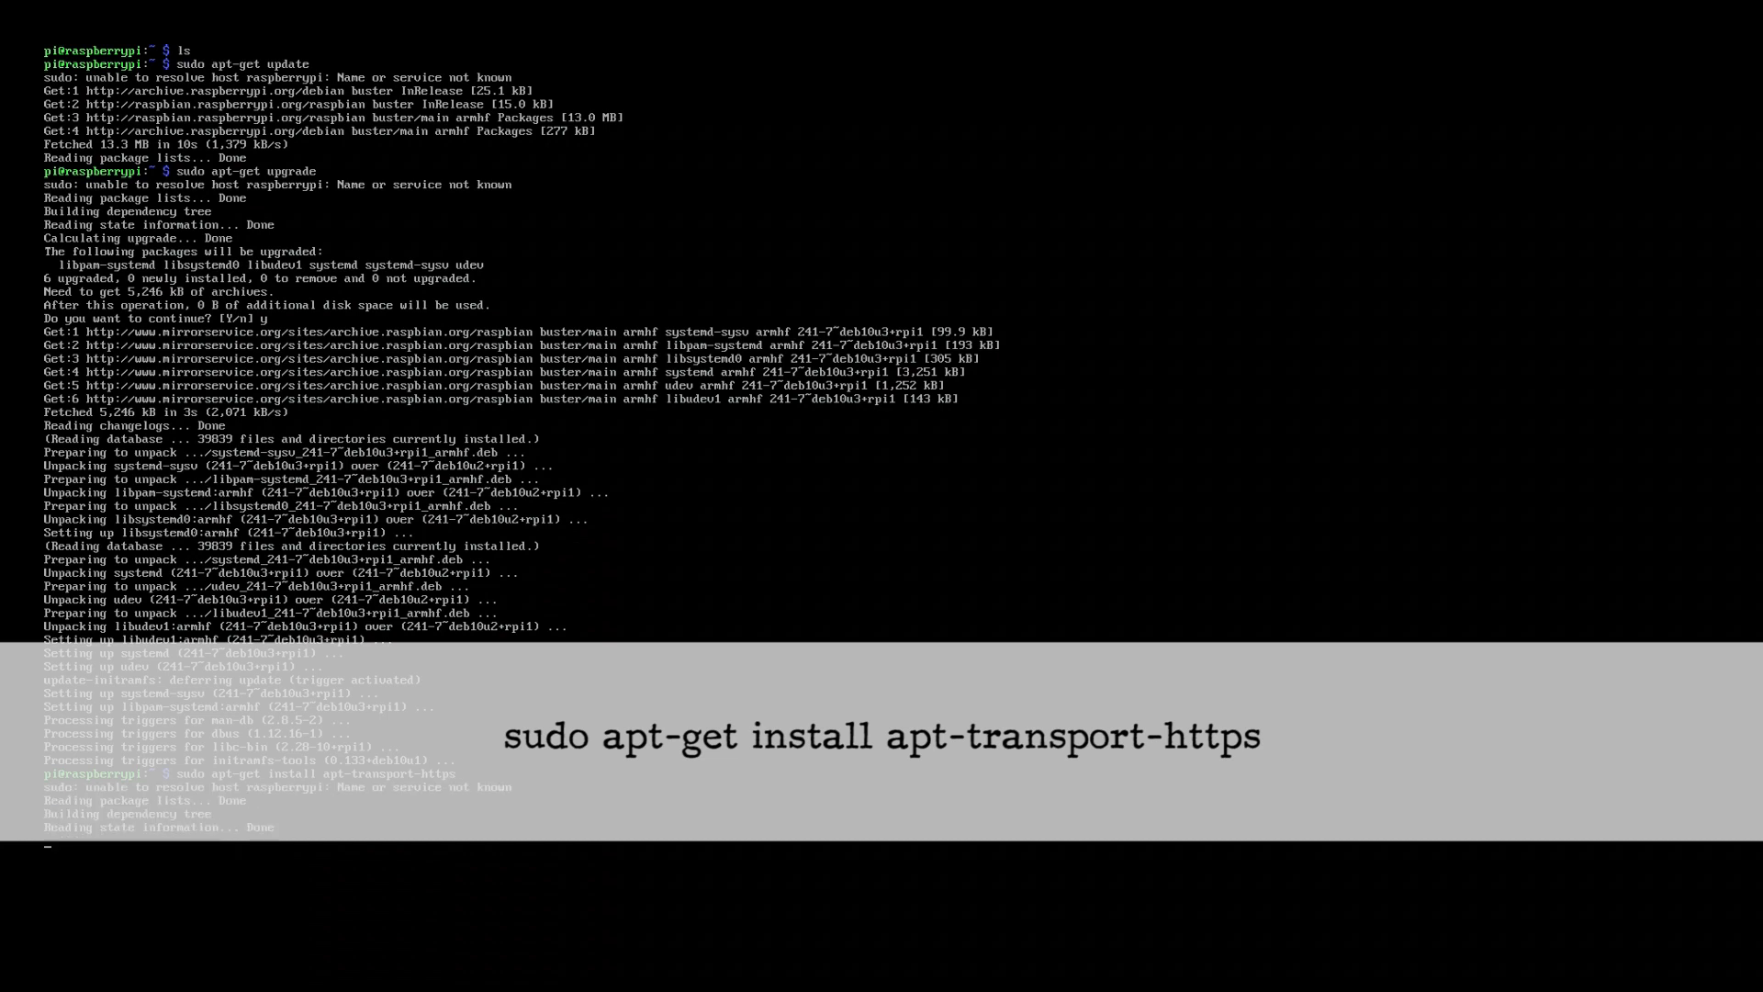
{"action": "key", "text": "Return"}
{"action": "type", "text": "curl https://downloads.plex.tv/plex-keys/PlexSign.key | sudo apt-key add -"}
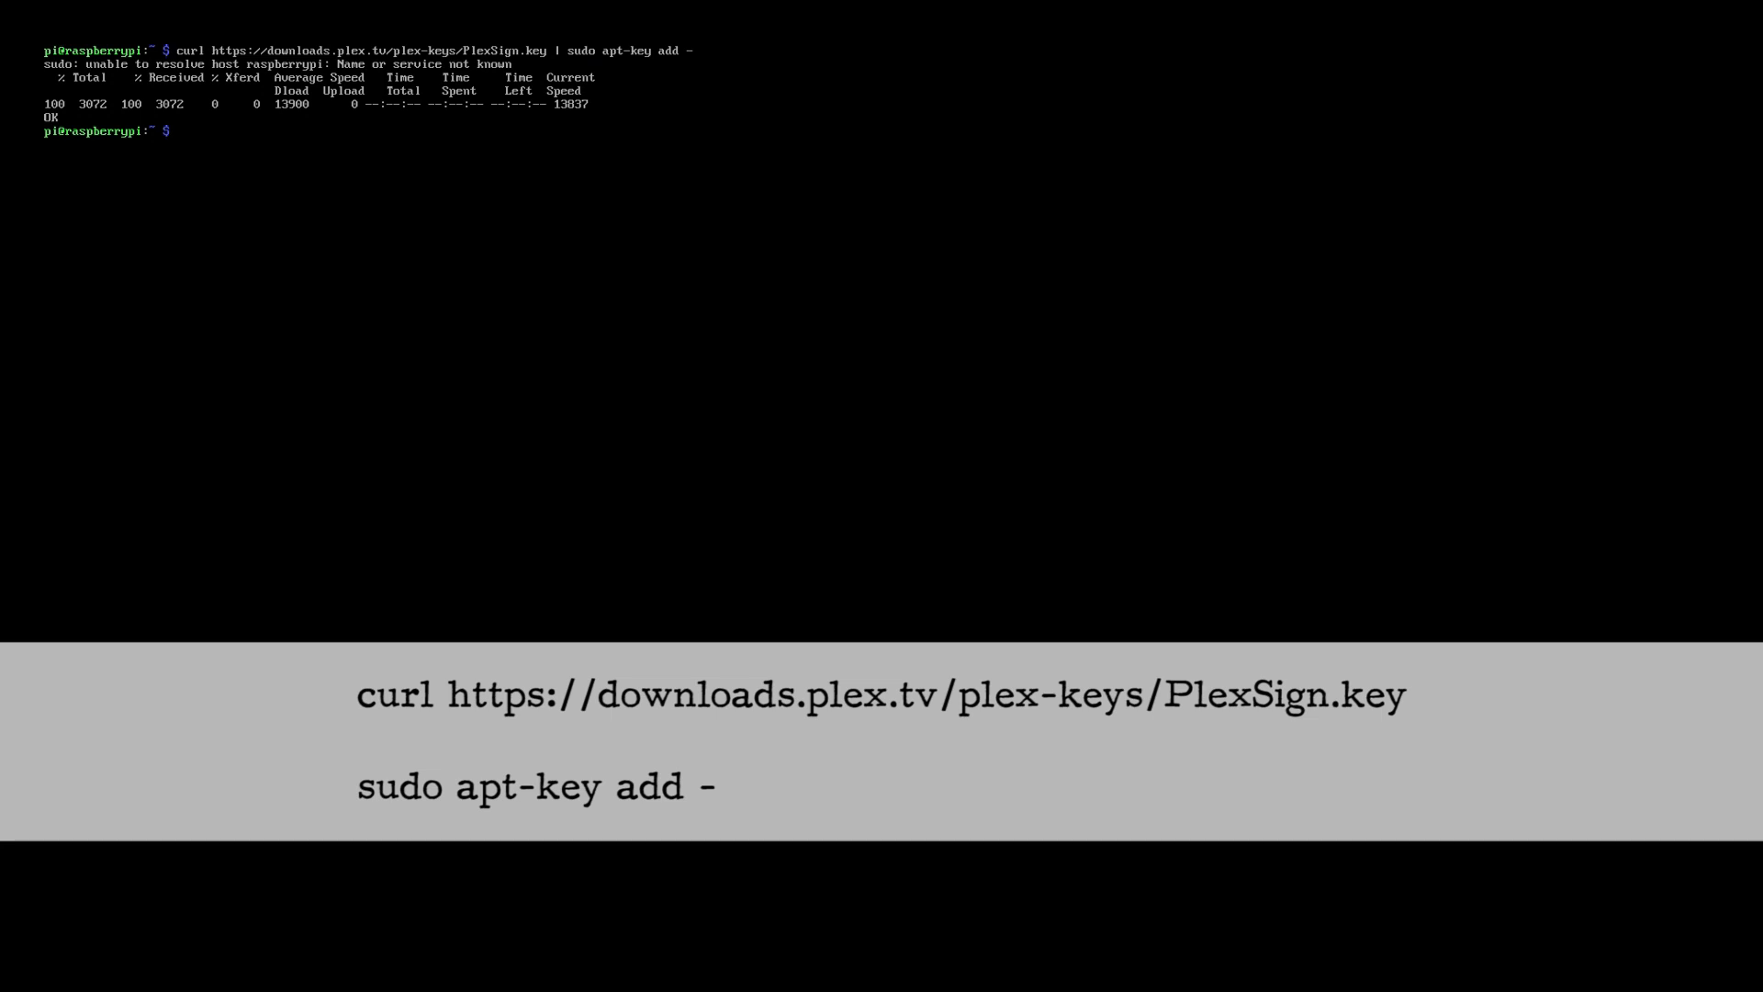
{"action": "type", "text": "echo deb https://downloads.plex.tv/repo/deb public main | sudo tee /etc/apt/source.list.d/plexmediaserver.list"}
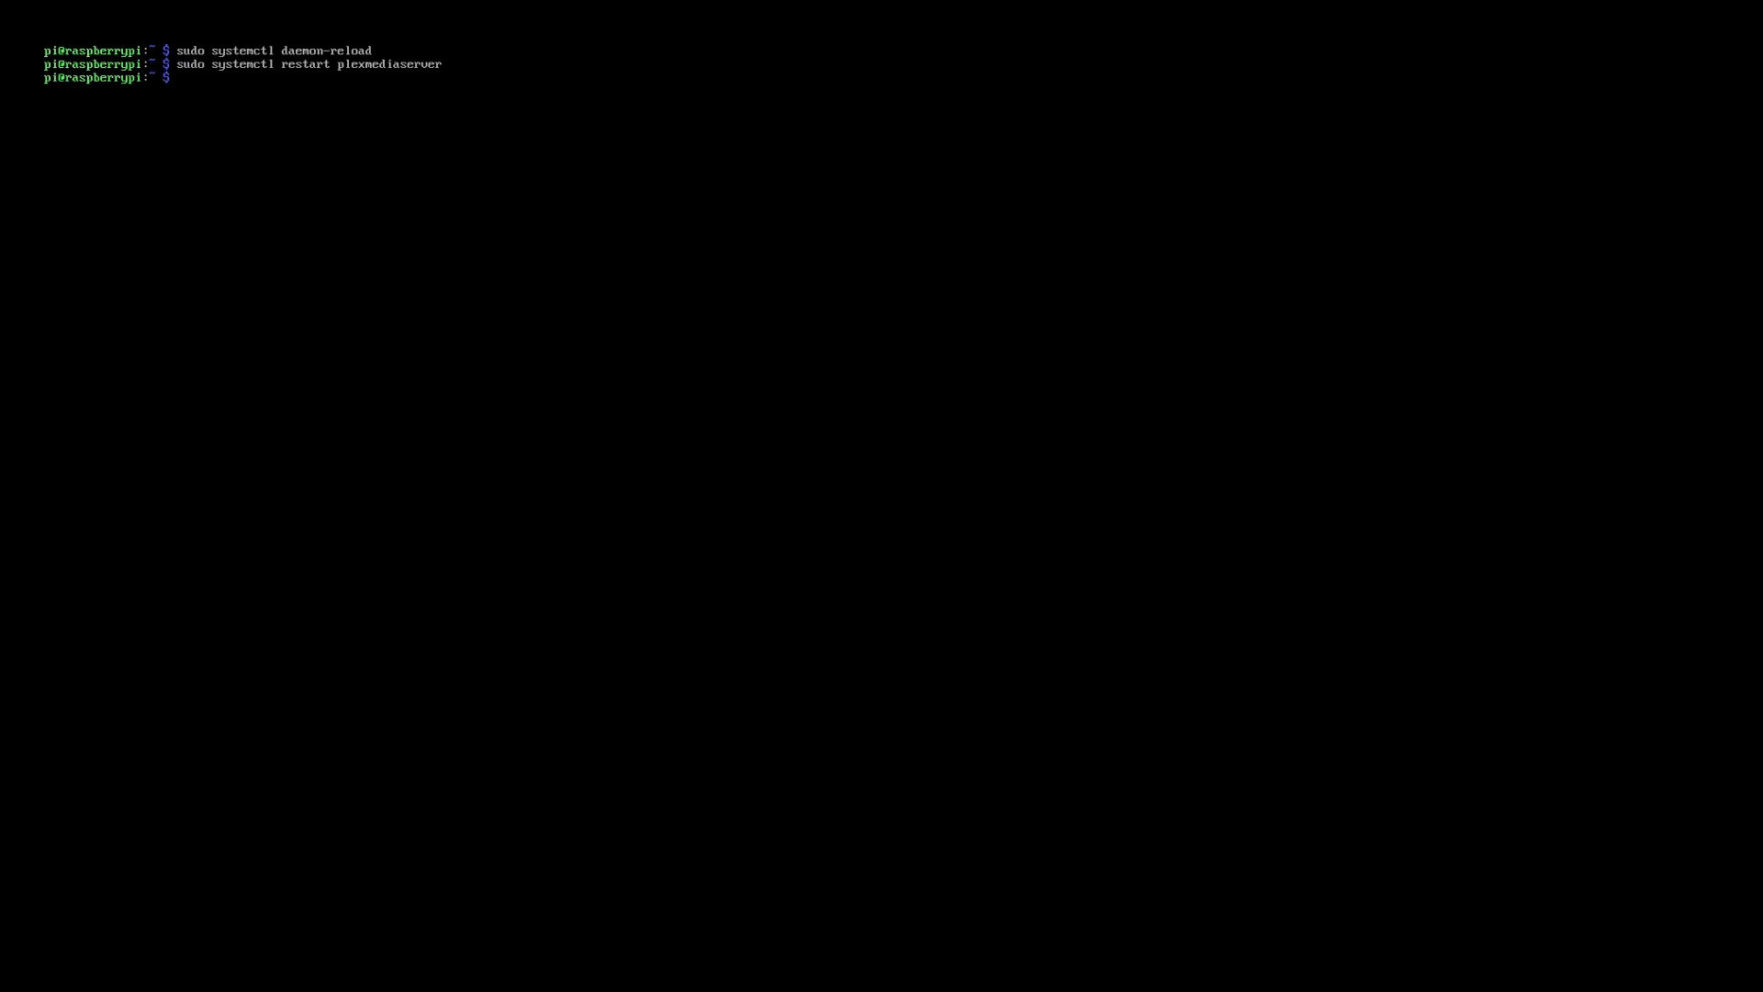
Step: Run hostname -I to print the Pi's local IP address, 192.168.0.53
{"action": "type", "text": "h"}
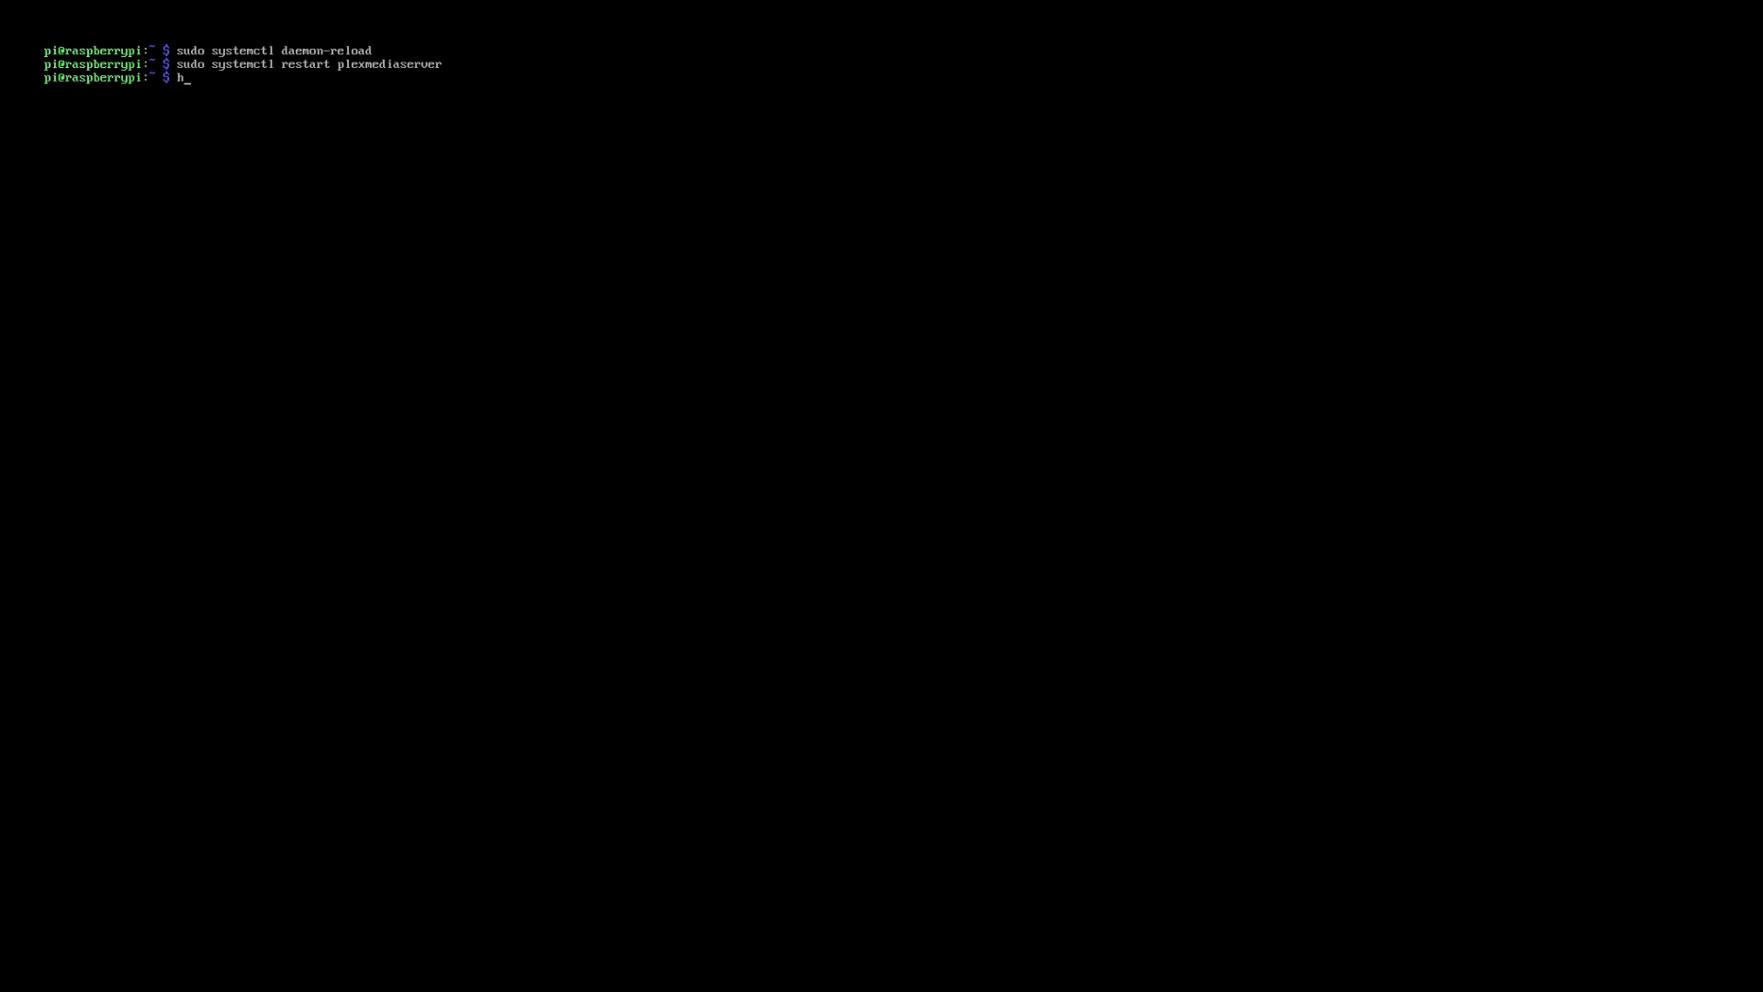
{"action": "type", "text": "ostname"}
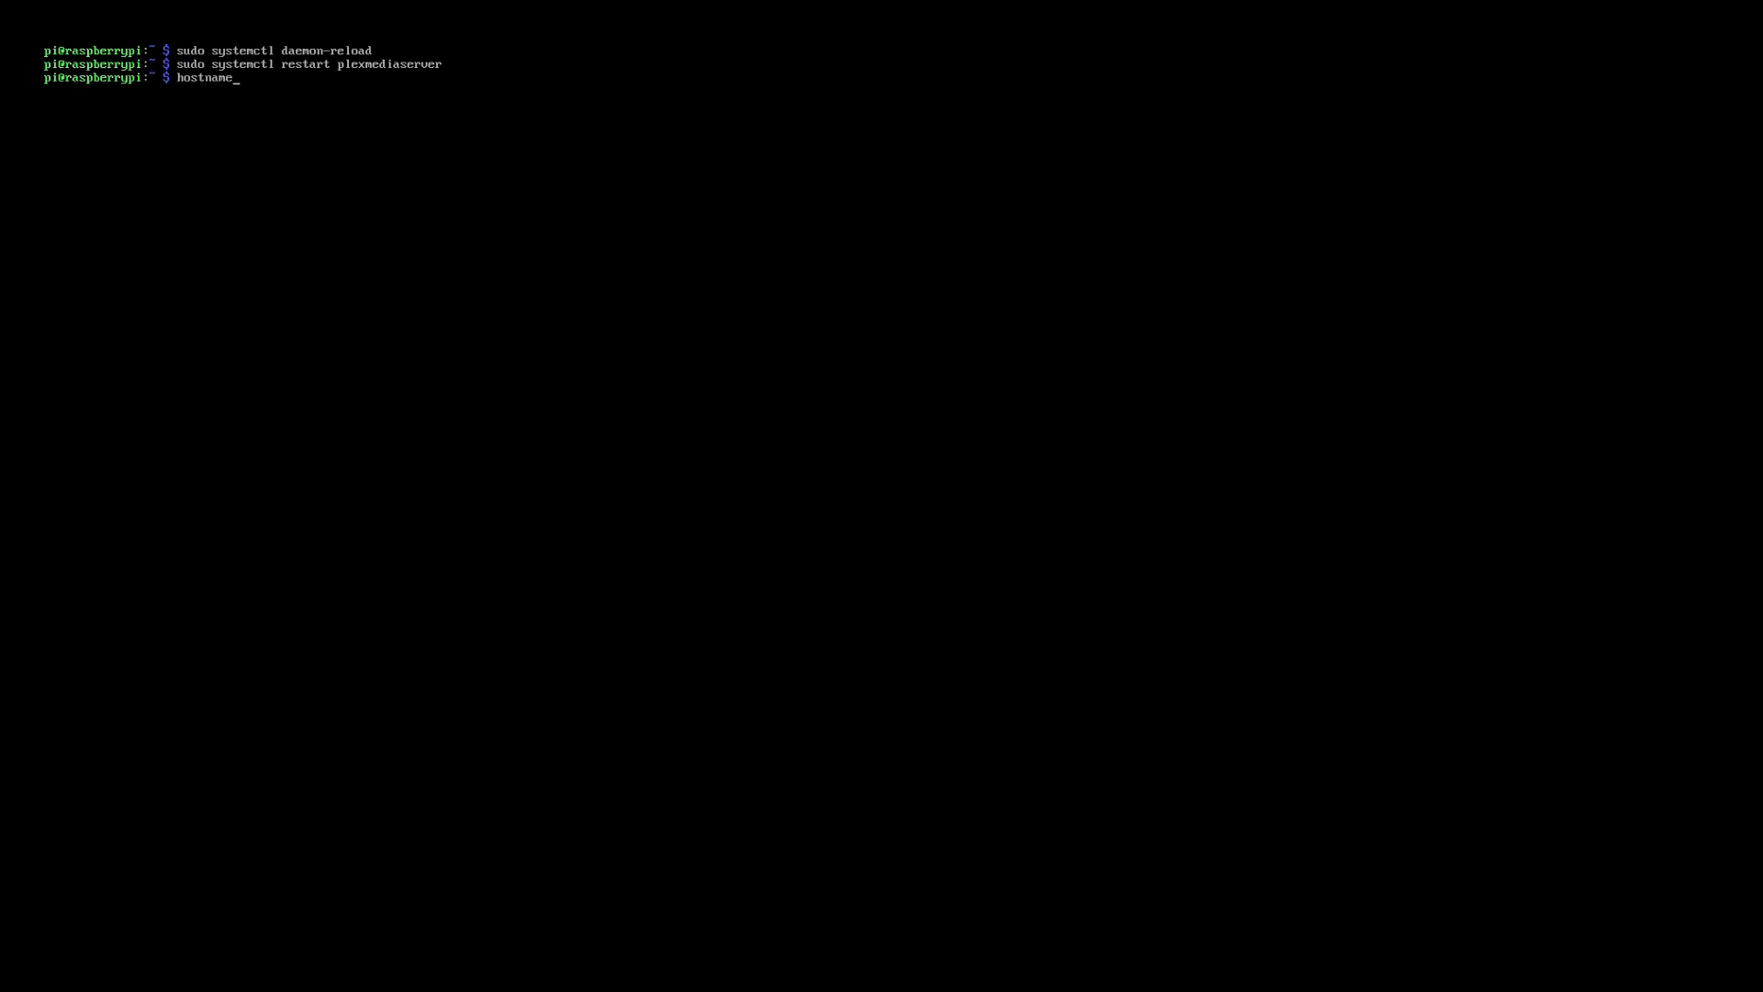
{"action": "type", "text": "-I"}
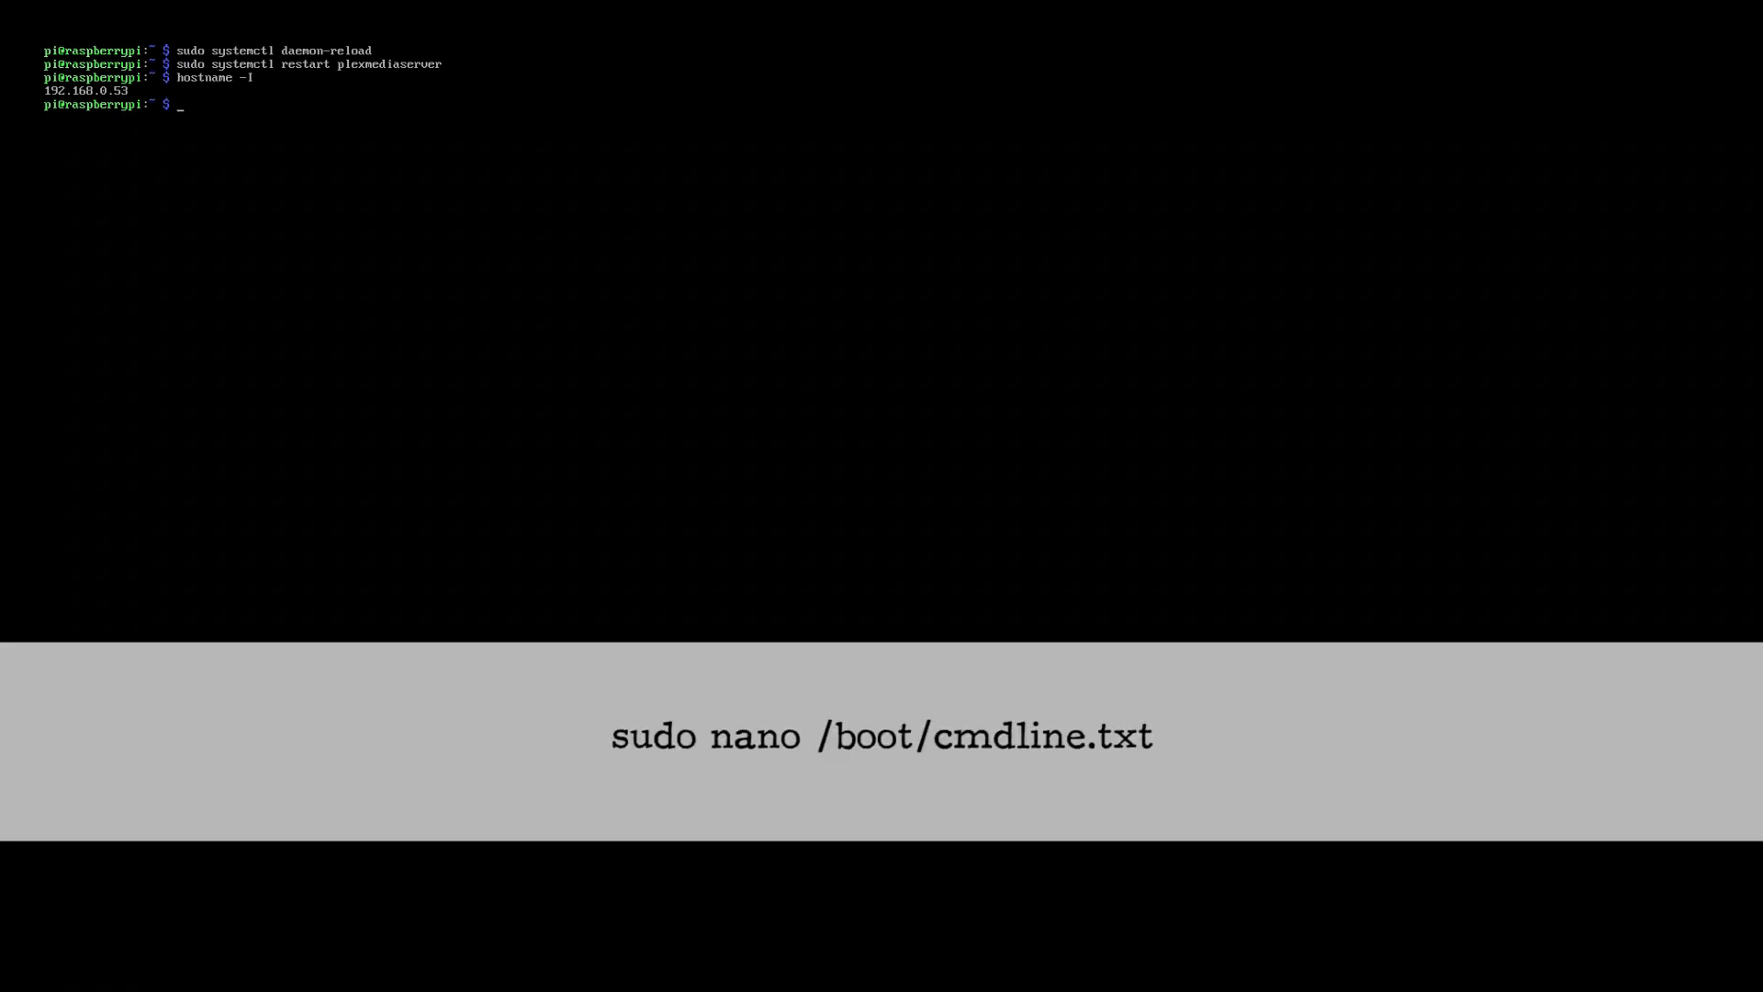
Step: Append ip=192.168.0.53 to /boot/cmdline.txt in nano, then save and exit
{"action": "type", "text": "sudo nano /boot/cmdline."}
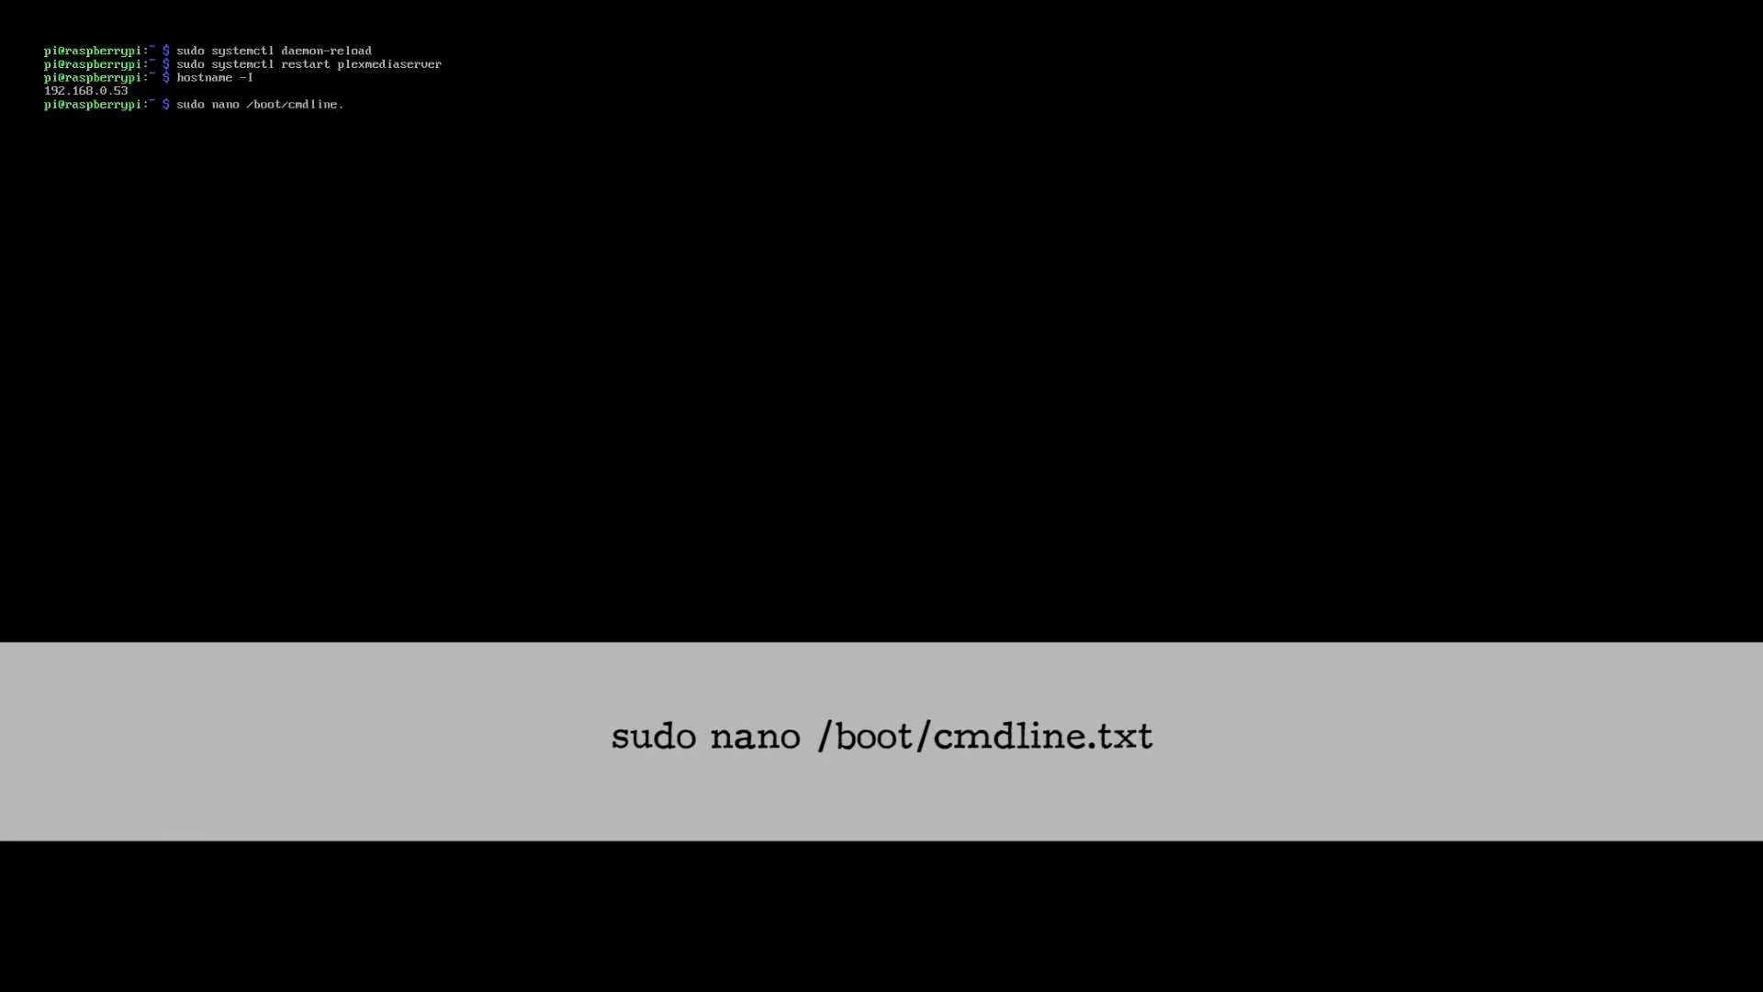
{"action": "key", "text": "Enter"}
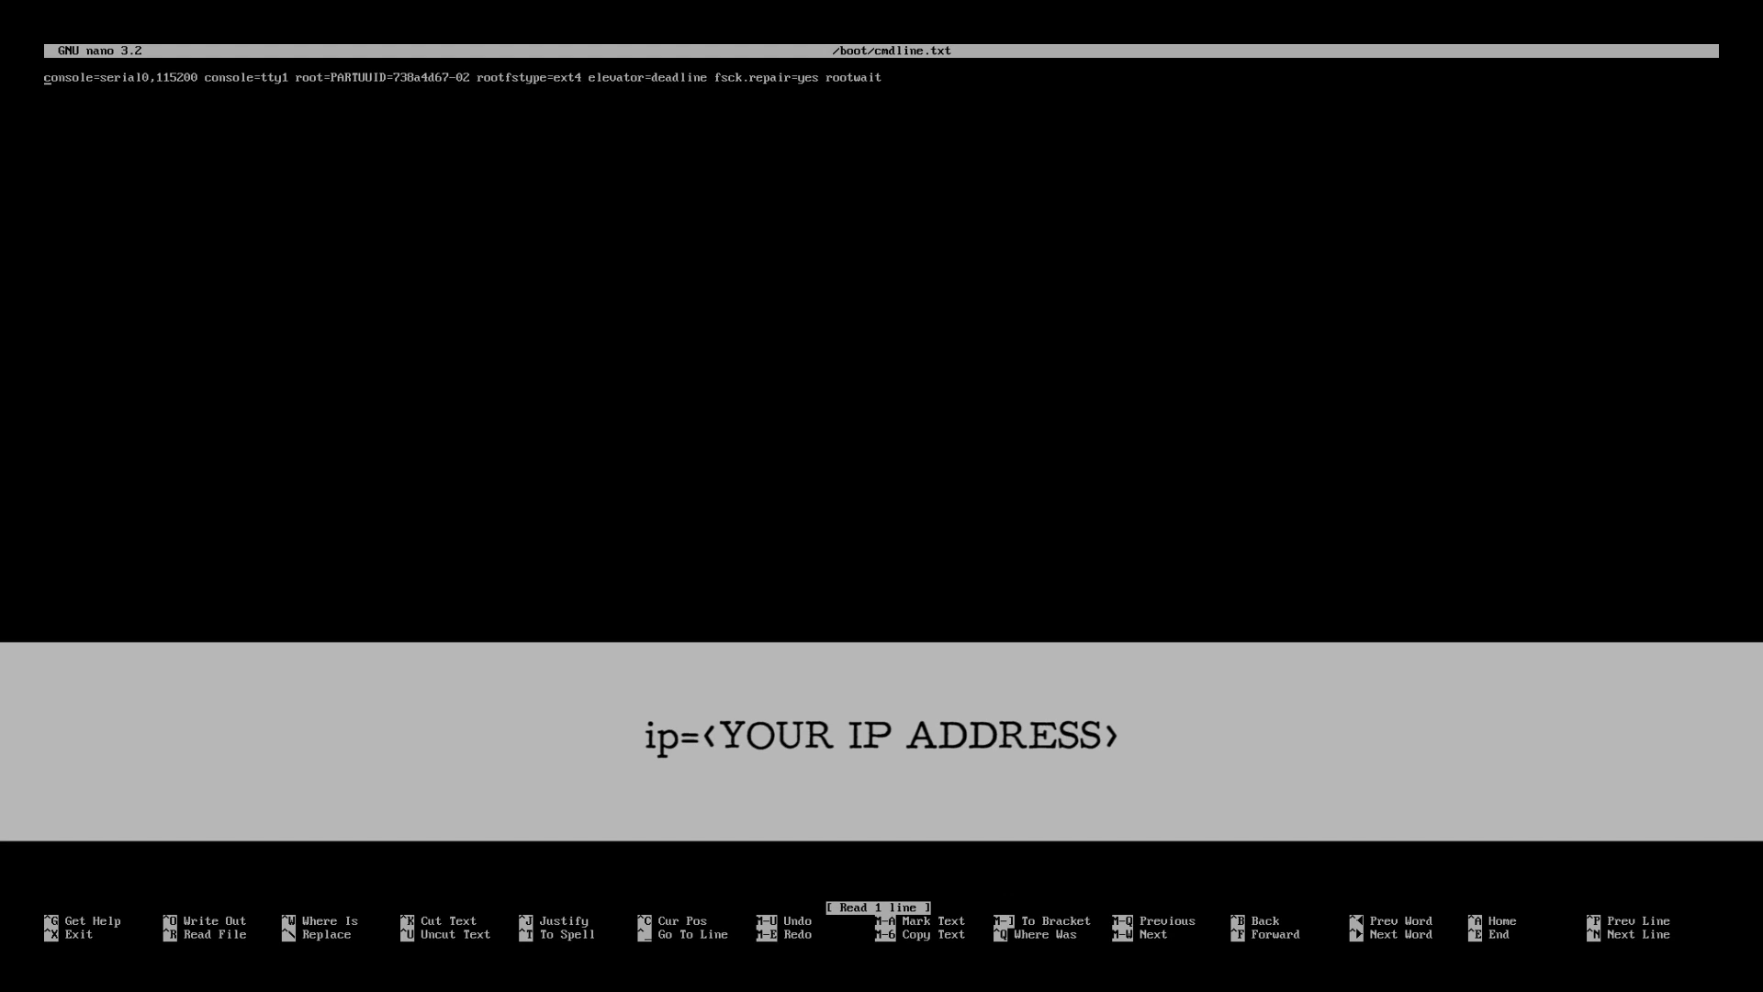
{"action": "type", "text": "ip="}
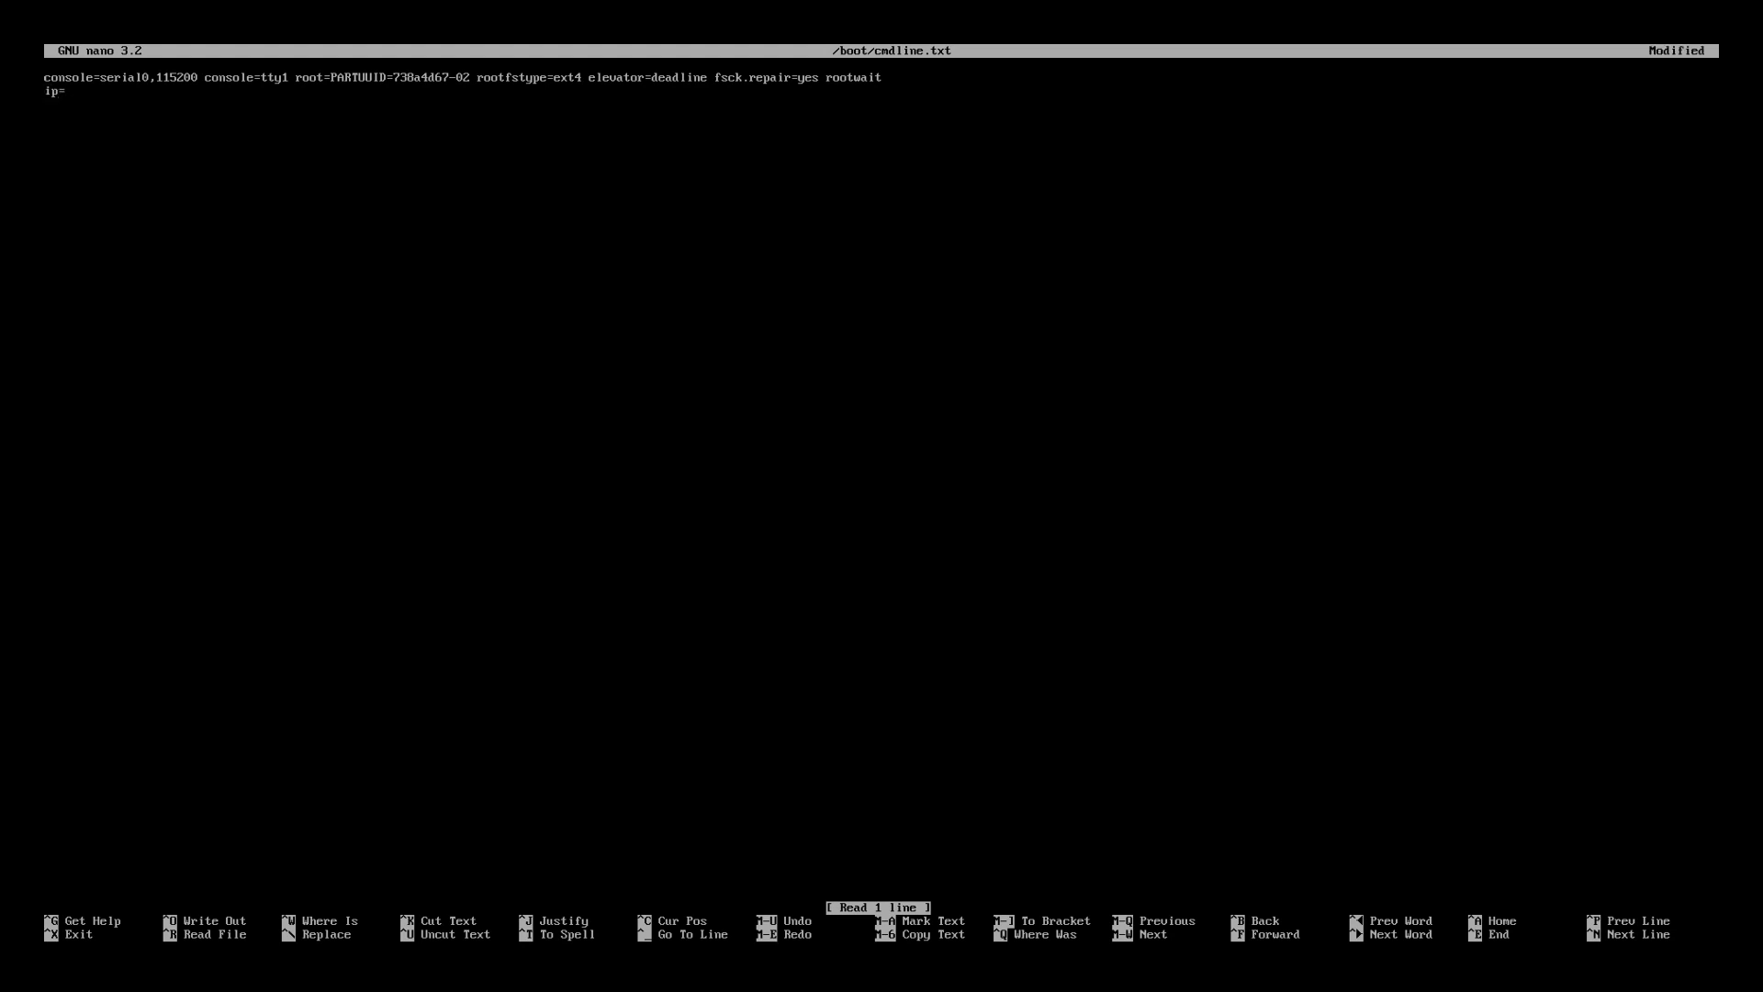
{"action": "type", "text": "192.168"}
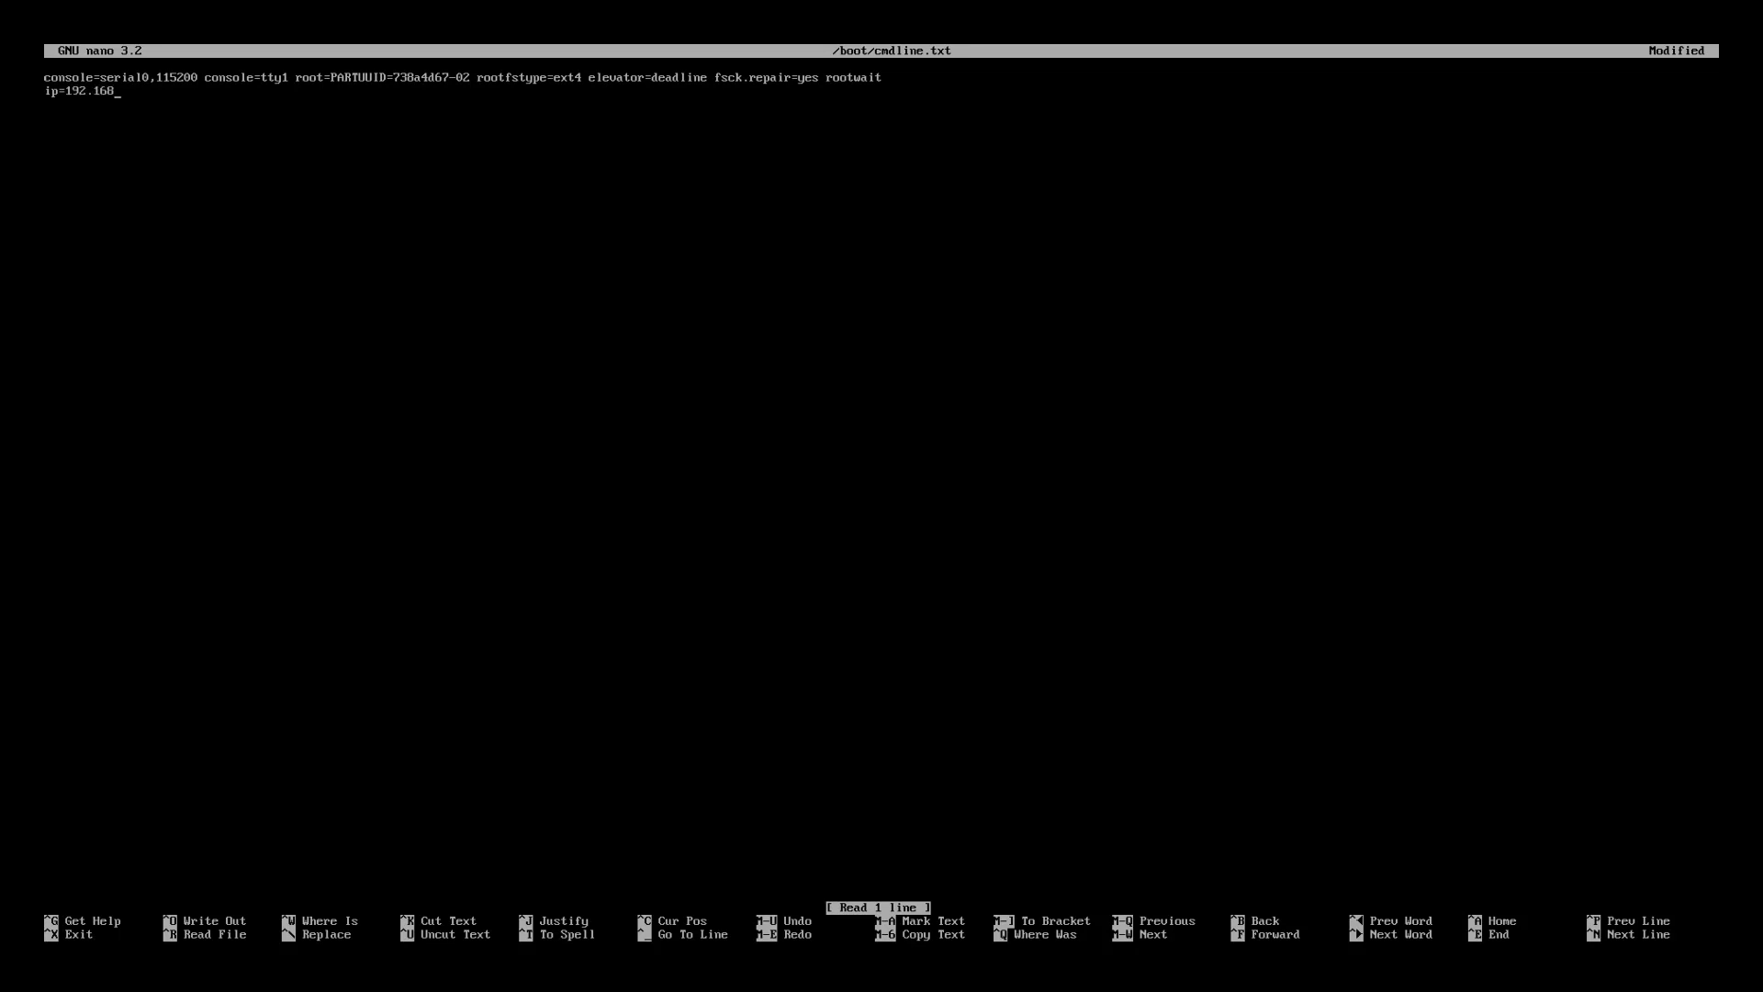
{"action": "type", "text": ".0.53"}
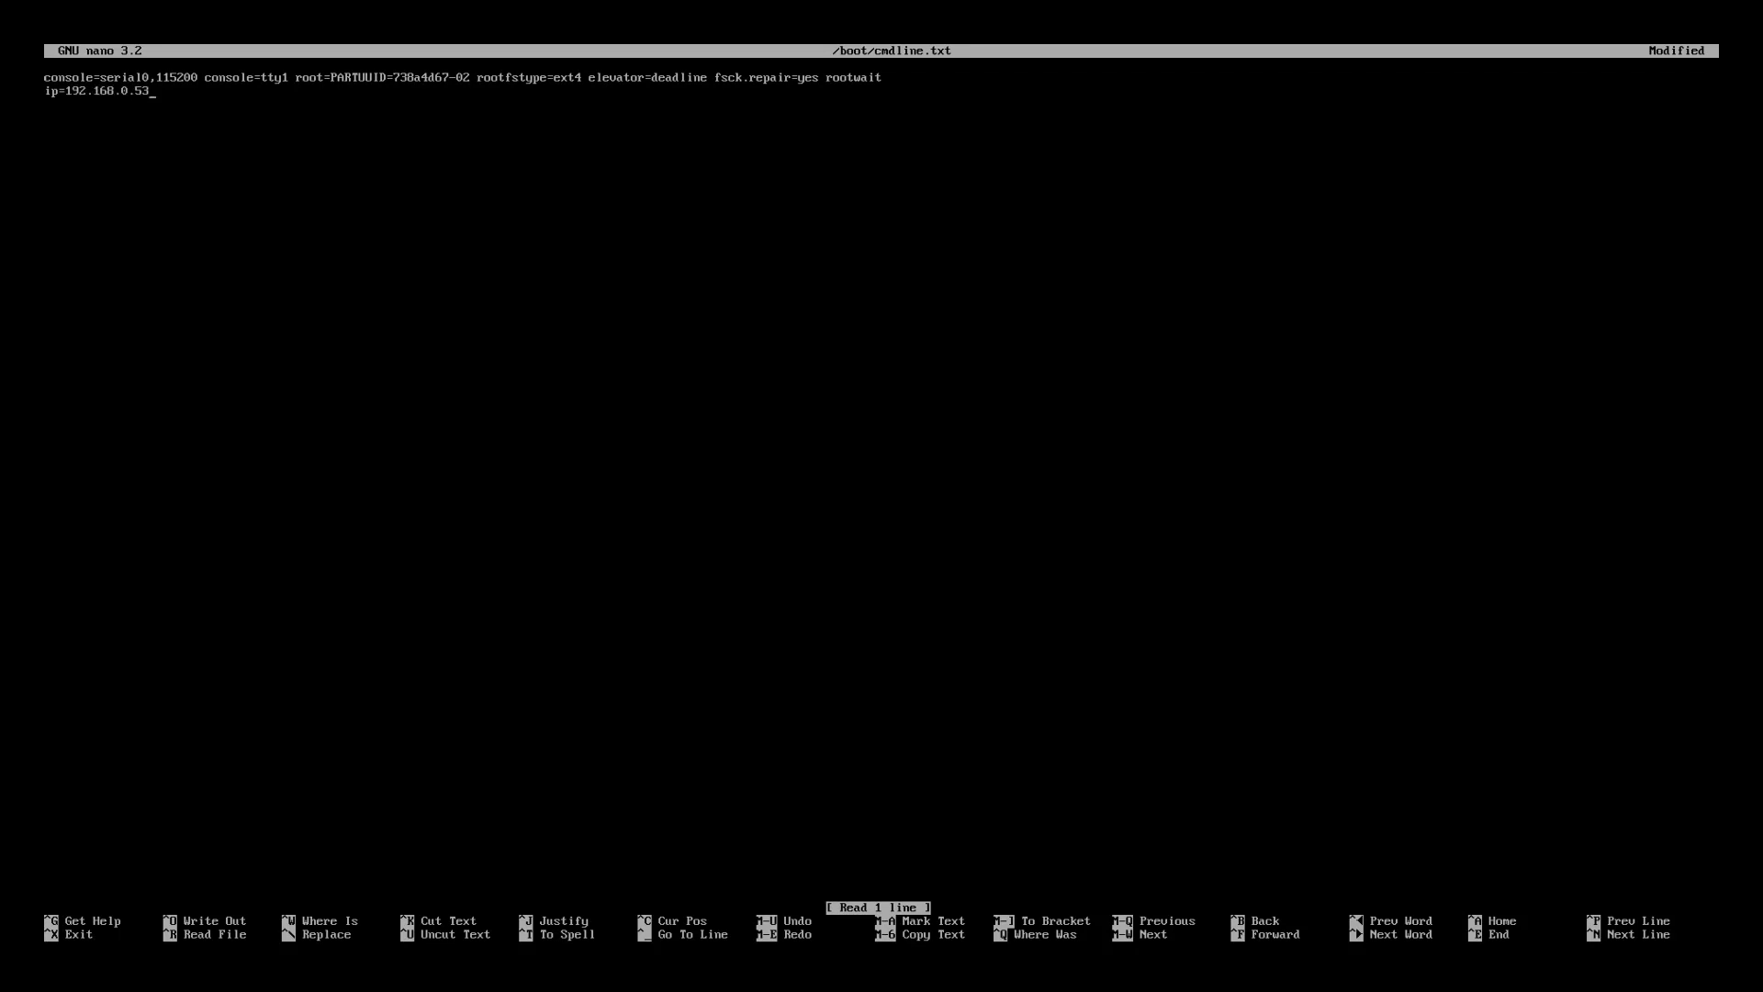
{"action": "key", "text": "ctrl+x"}
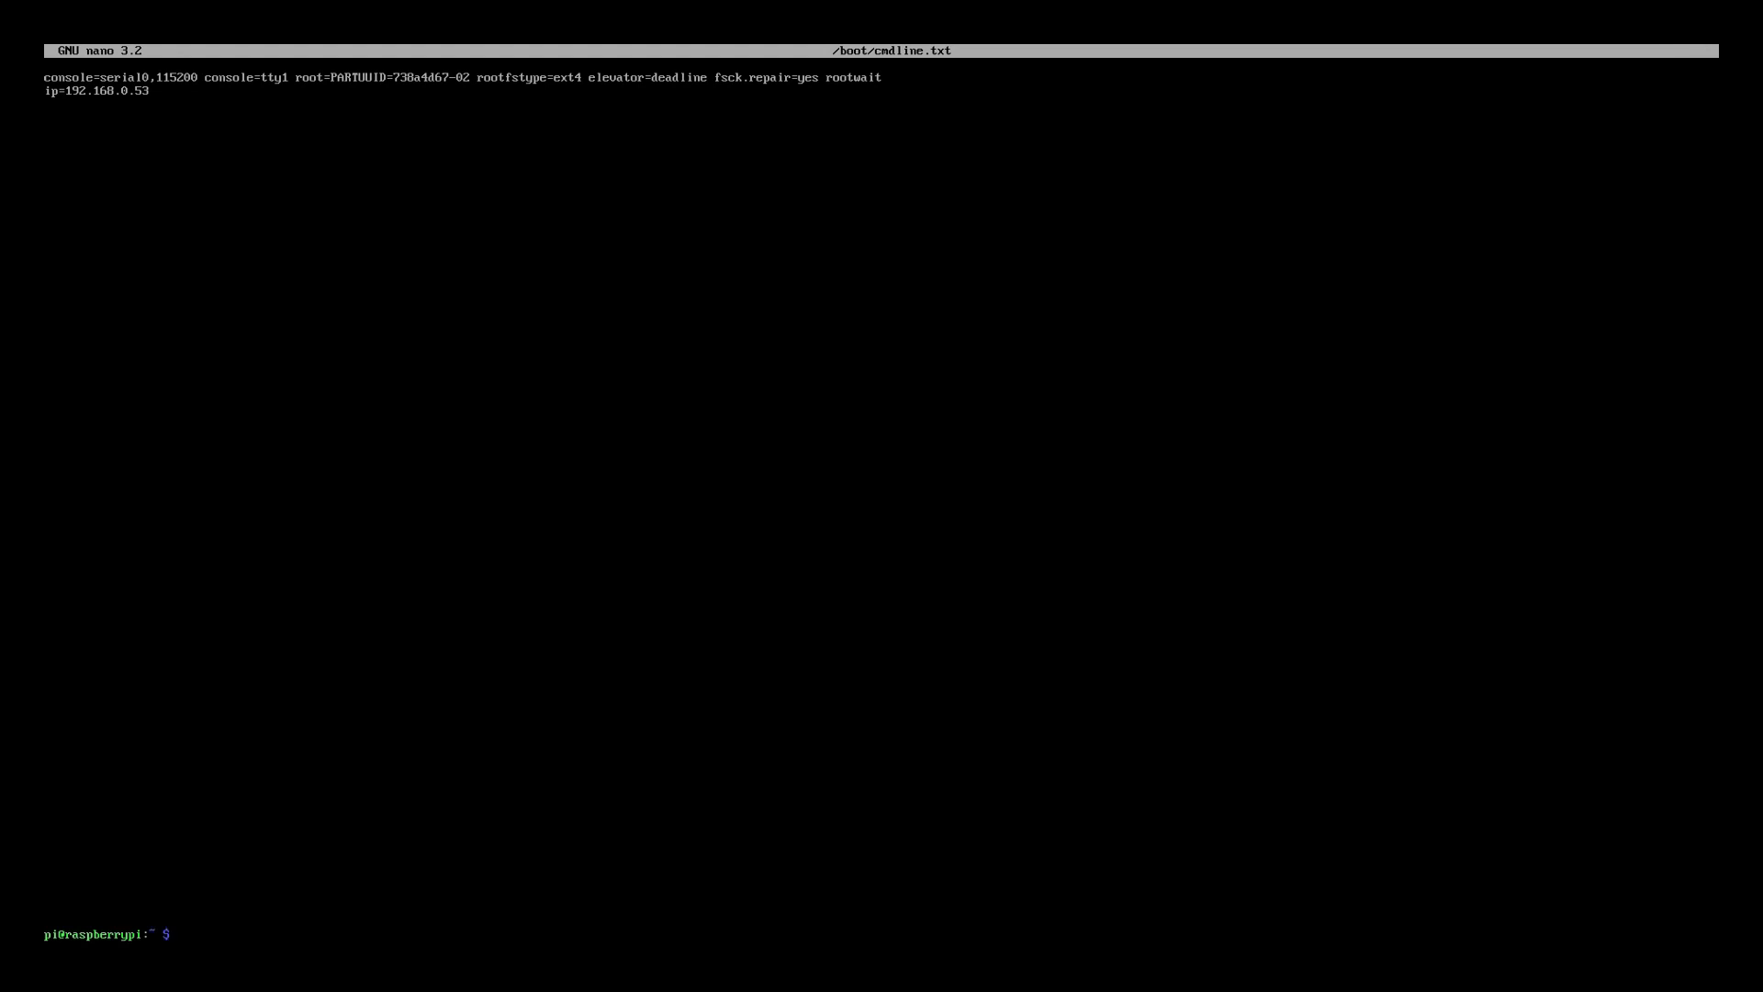